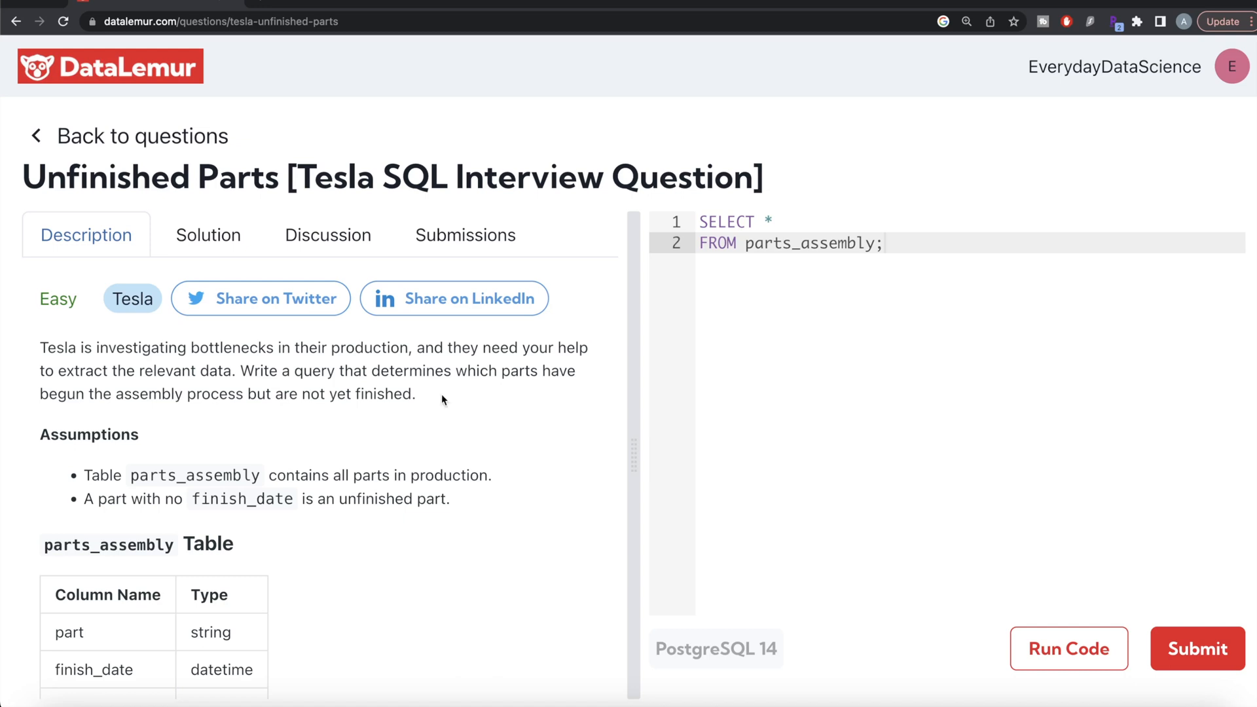
pyautogui.moveTo(212, 205)
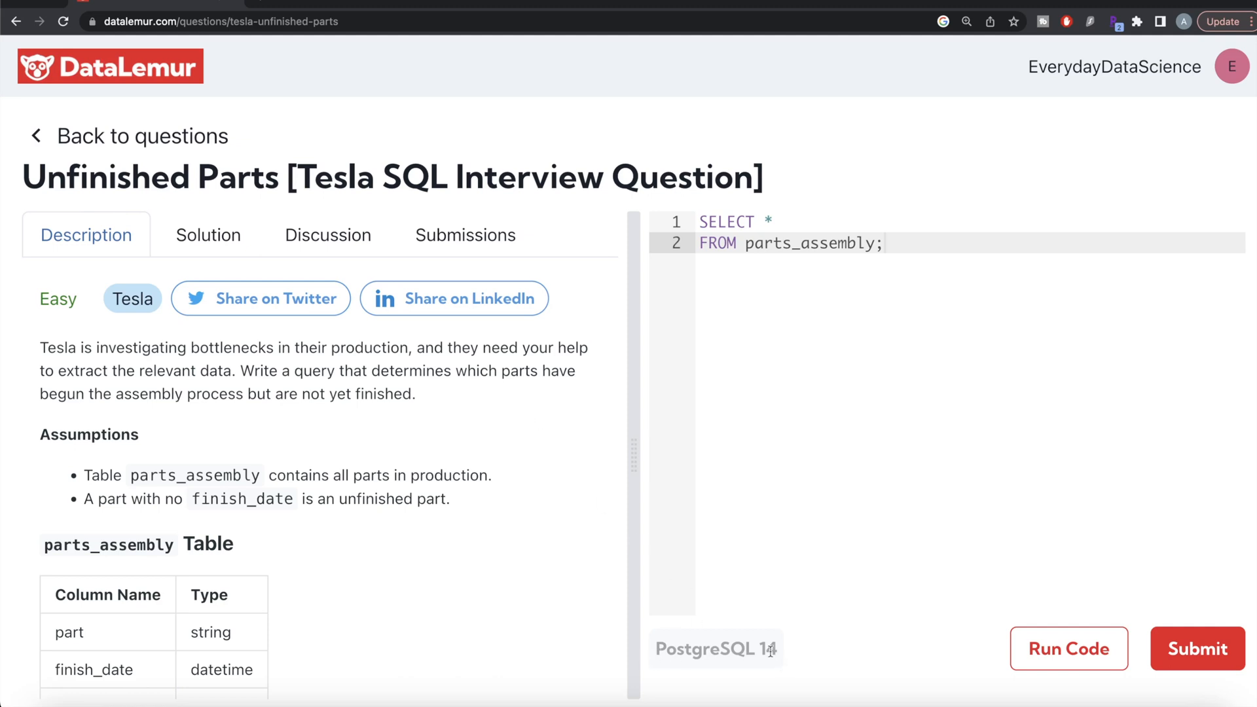
pyautogui.moveTo(450, 449)
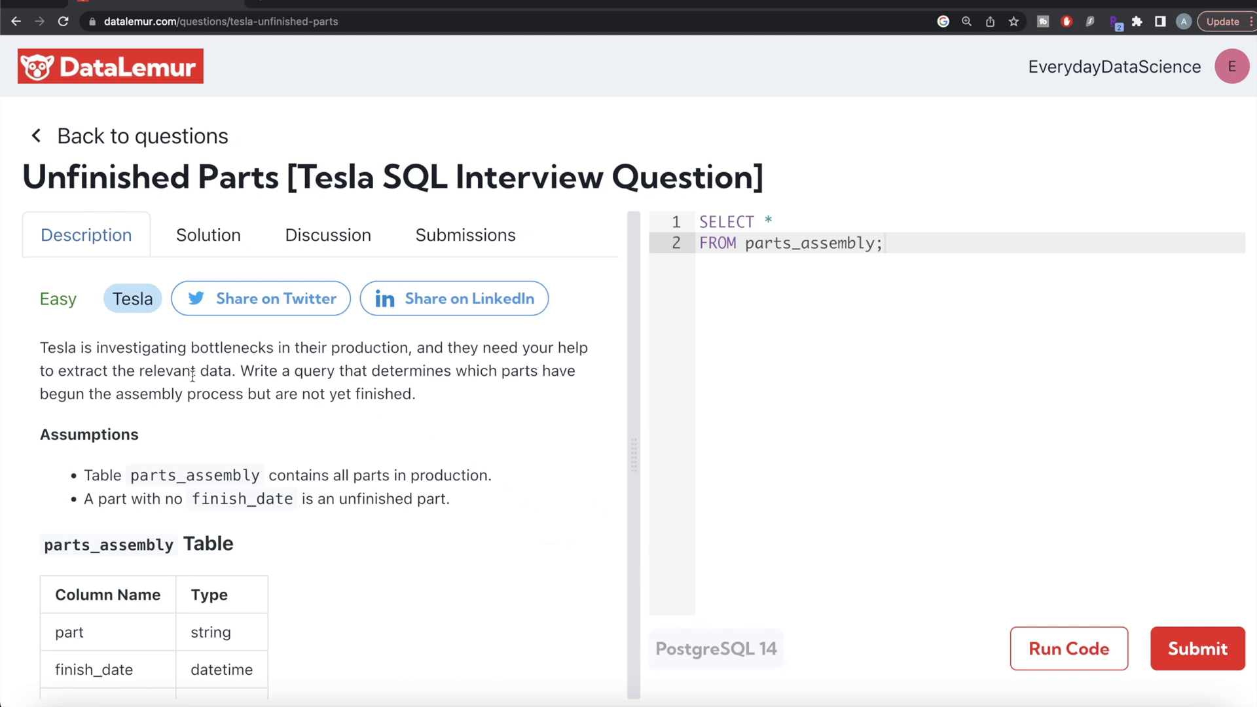
pyautogui.moveTo(108, 323)
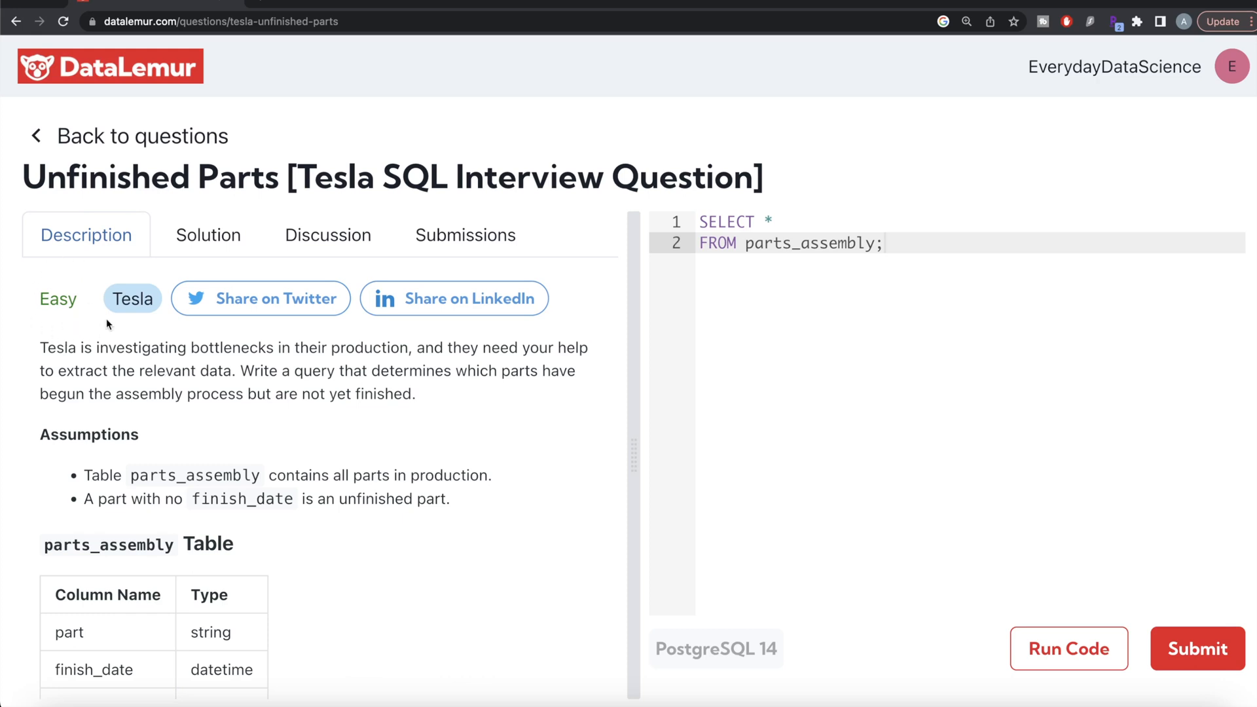
pyautogui.moveTo(178, 332)
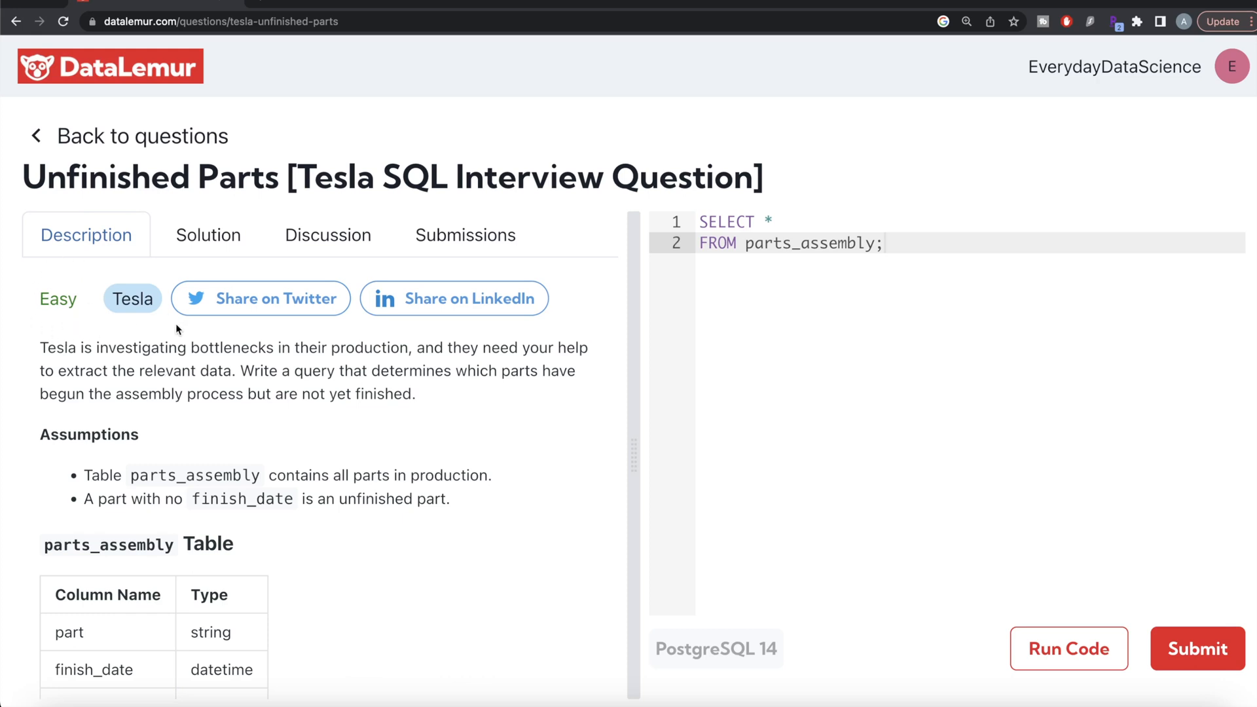
# Scroll the Description panel to the assumptions and the parts_assembly schema (part, finish_date, assembly_step)
pyautogui.scroll(-3)
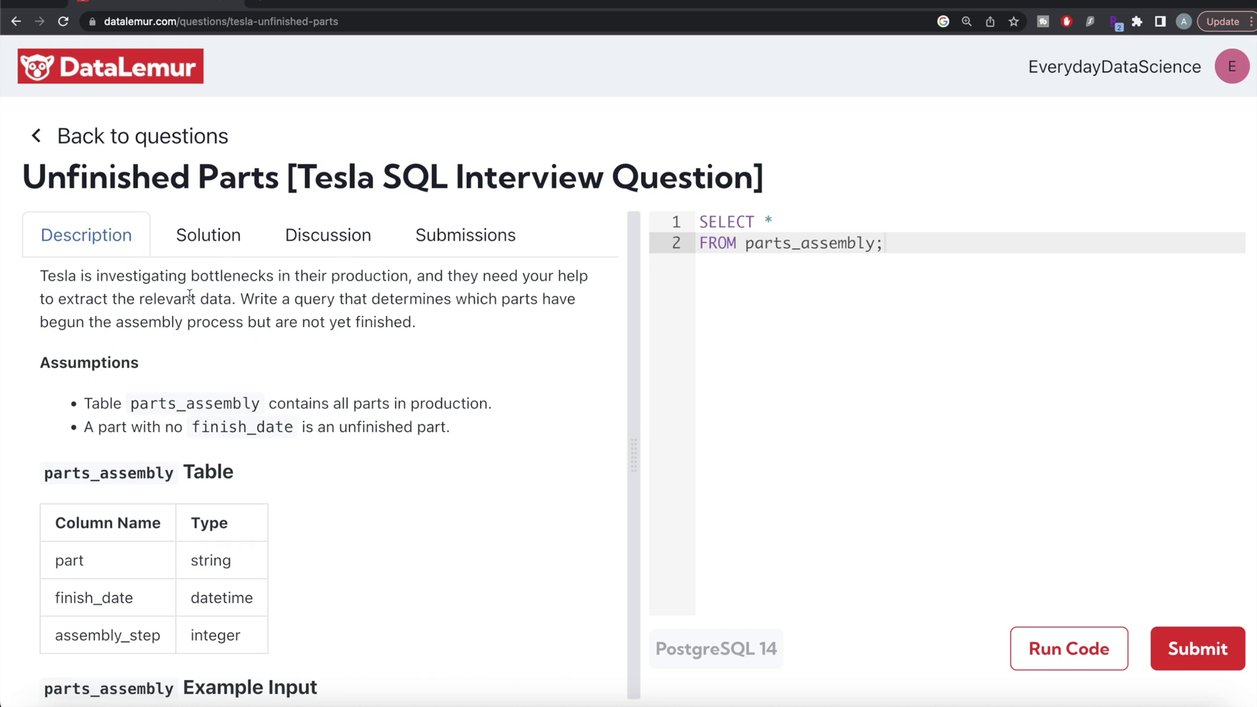
pyautogui.moveTo(562, 278)
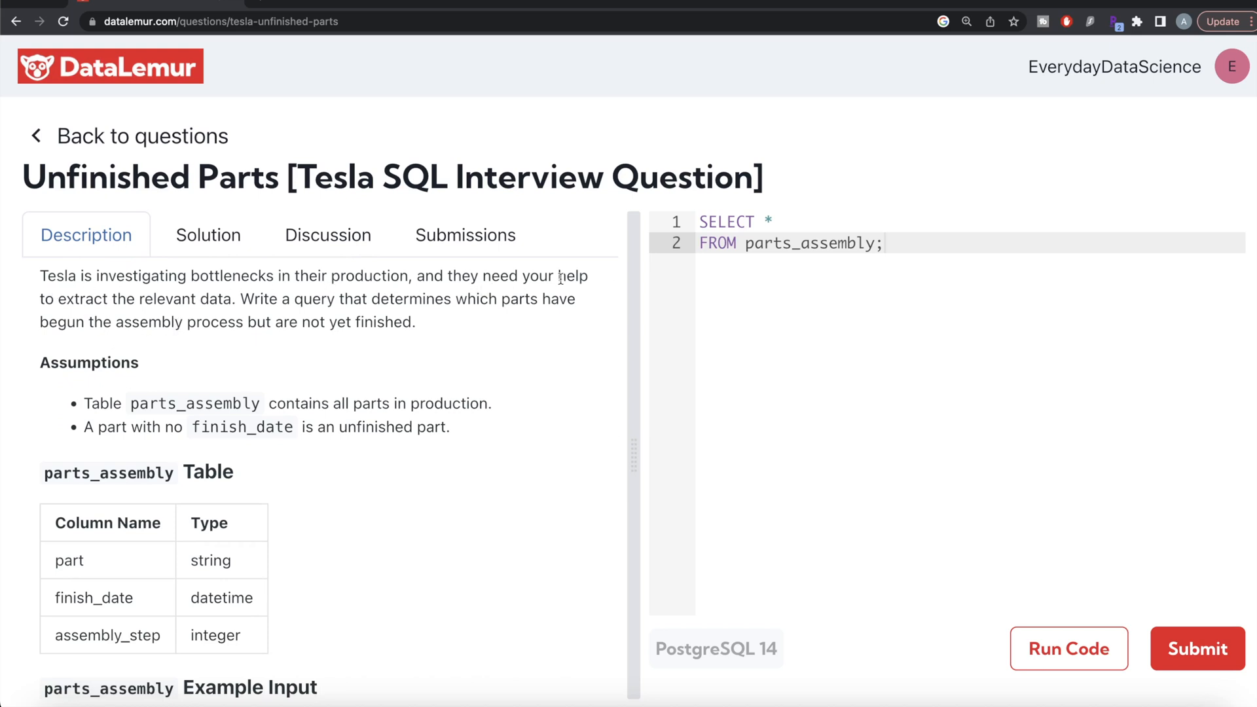
pyautogui.moveTo(209, 313)
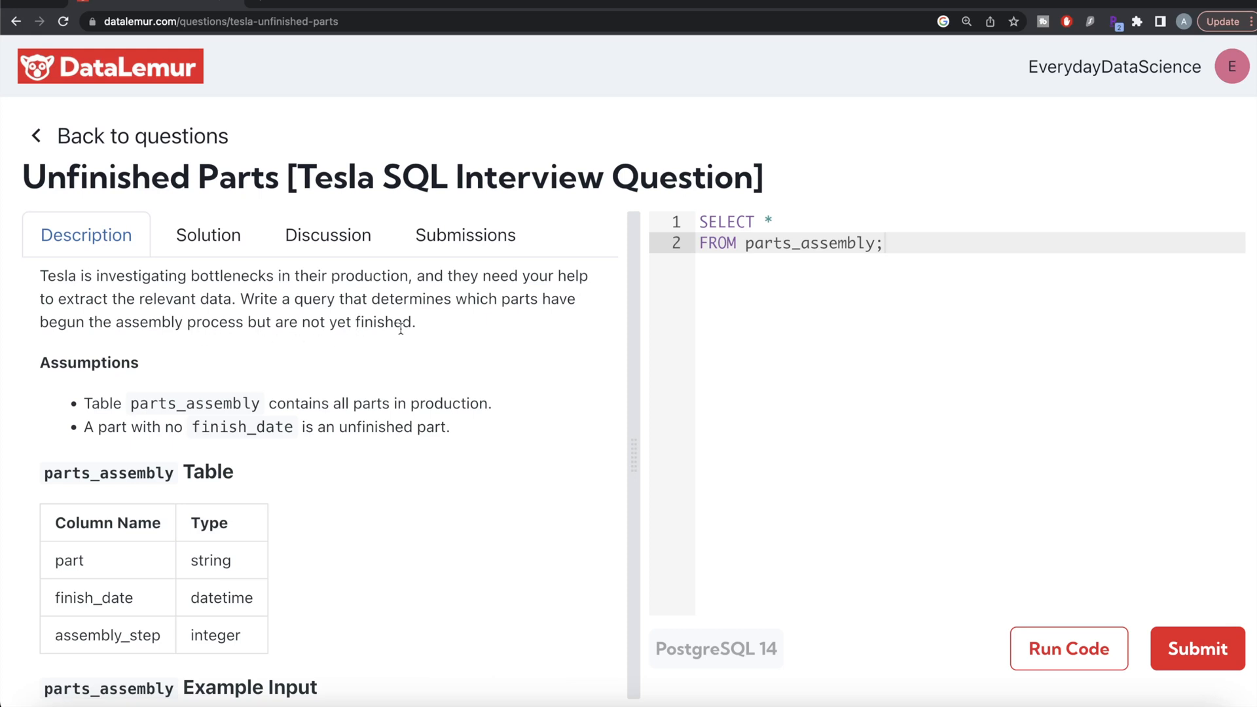
pyautogui.scroll(-3)
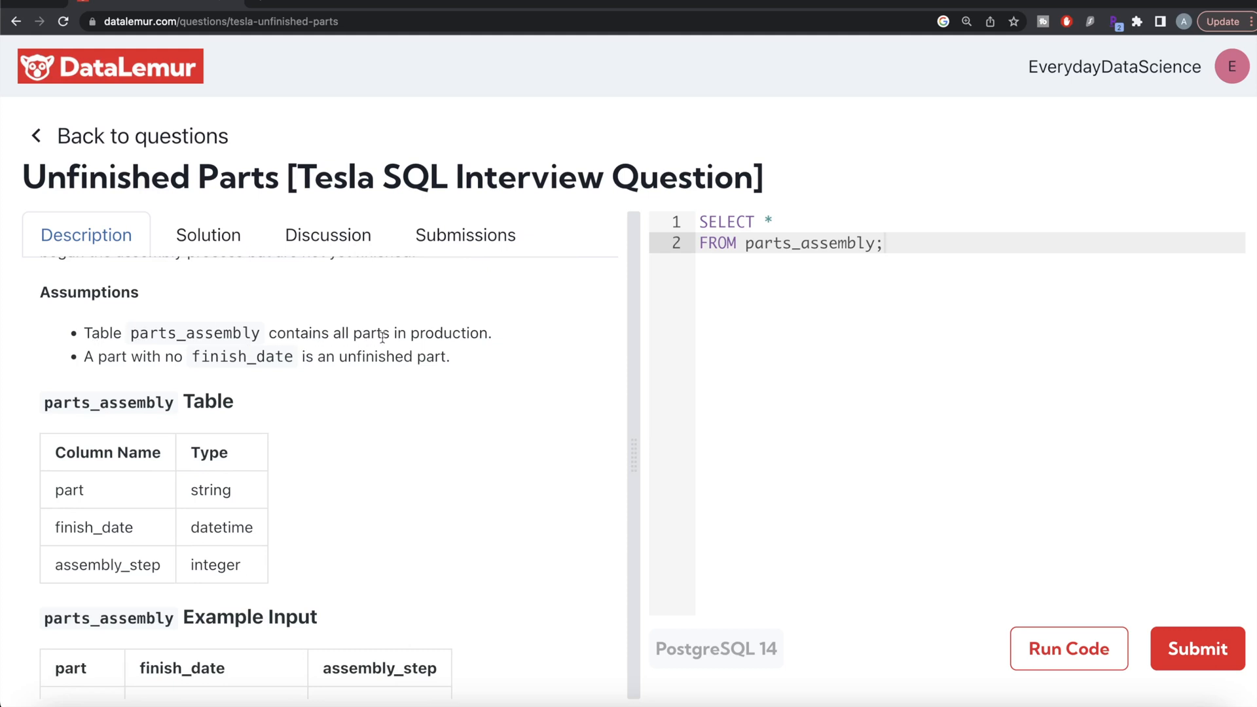
pyautogui.moveTo(227, 377)
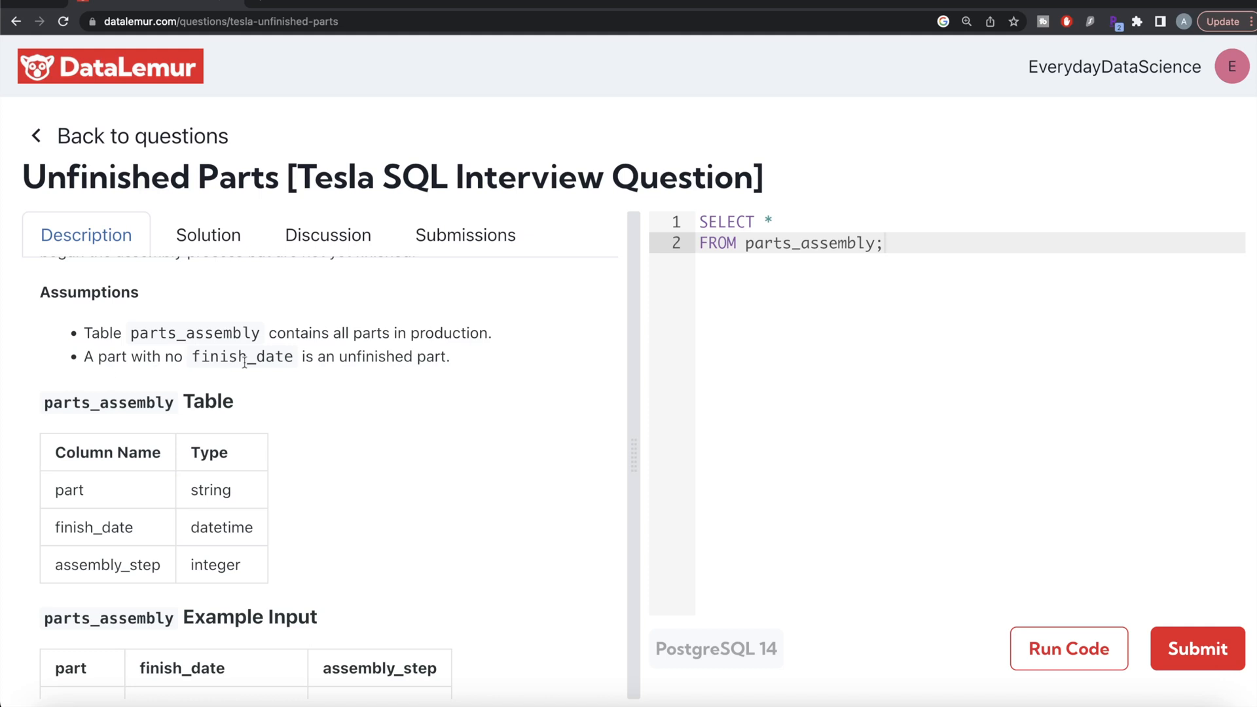
pyautogui.moveTo(363, 425)
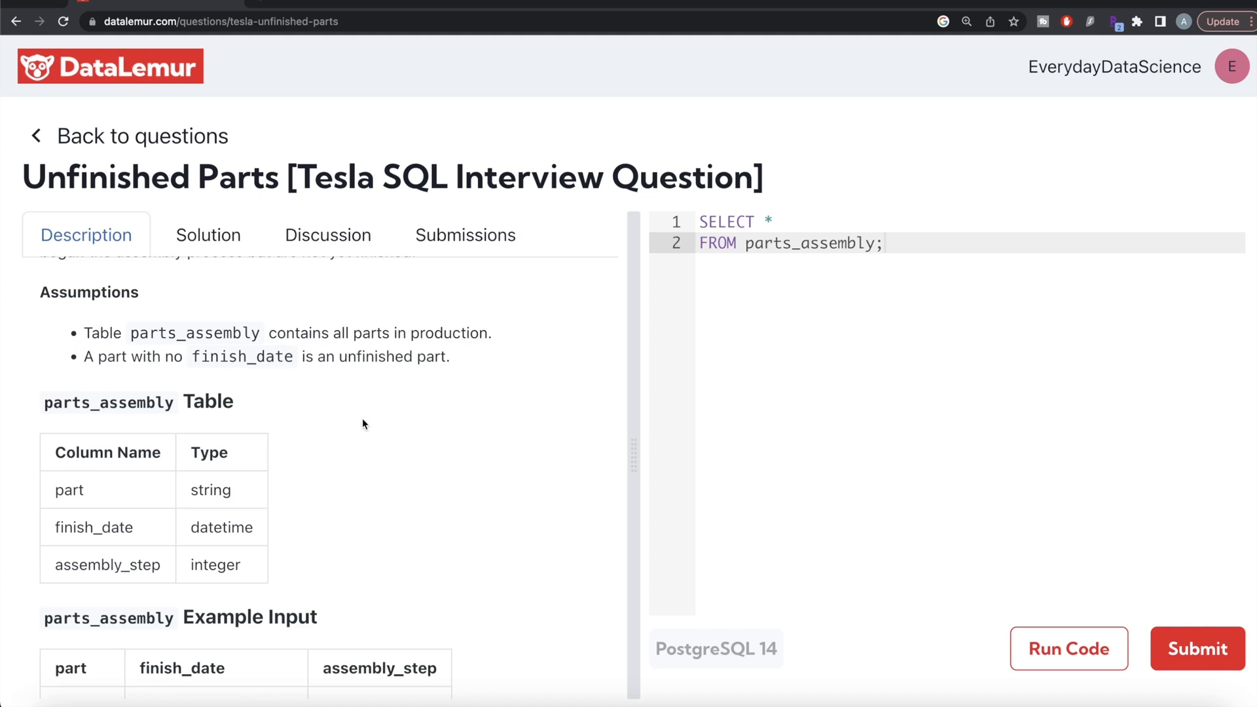
# Scroll to the parts_assembly example rows, including the two undated bumper rows
pyautogui.scroll(-3)
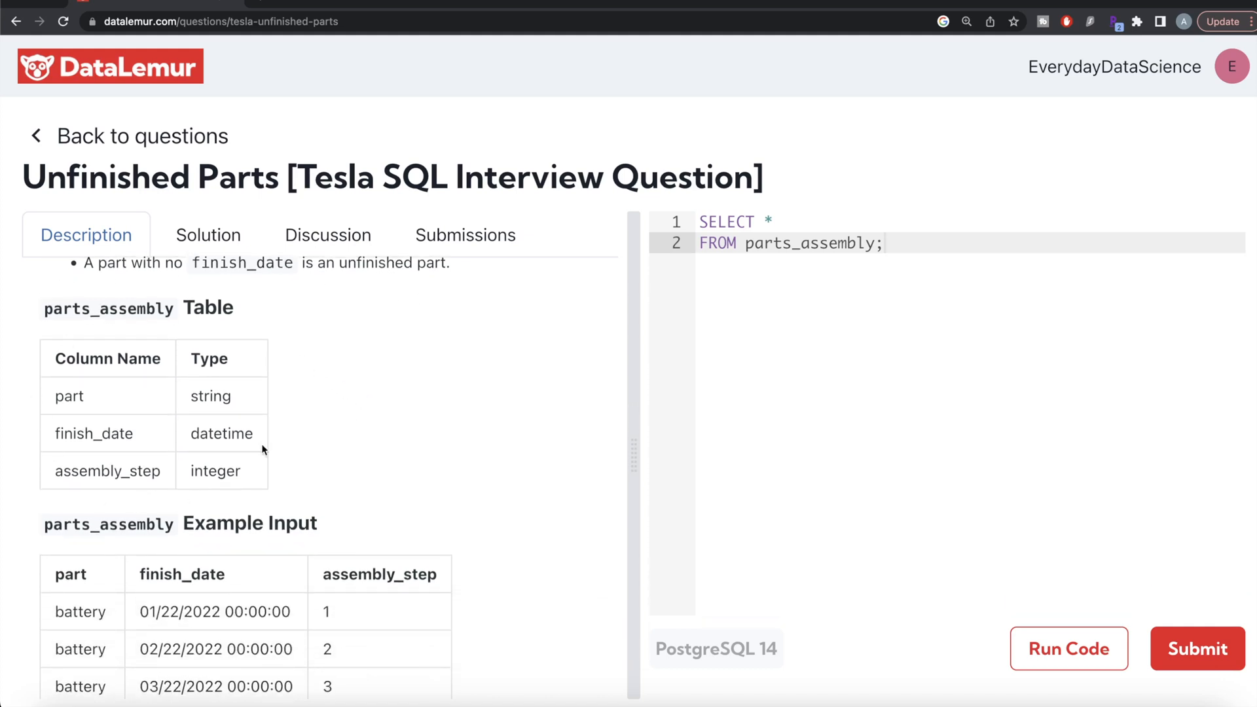
pyautogui.moveTo(151, 477)
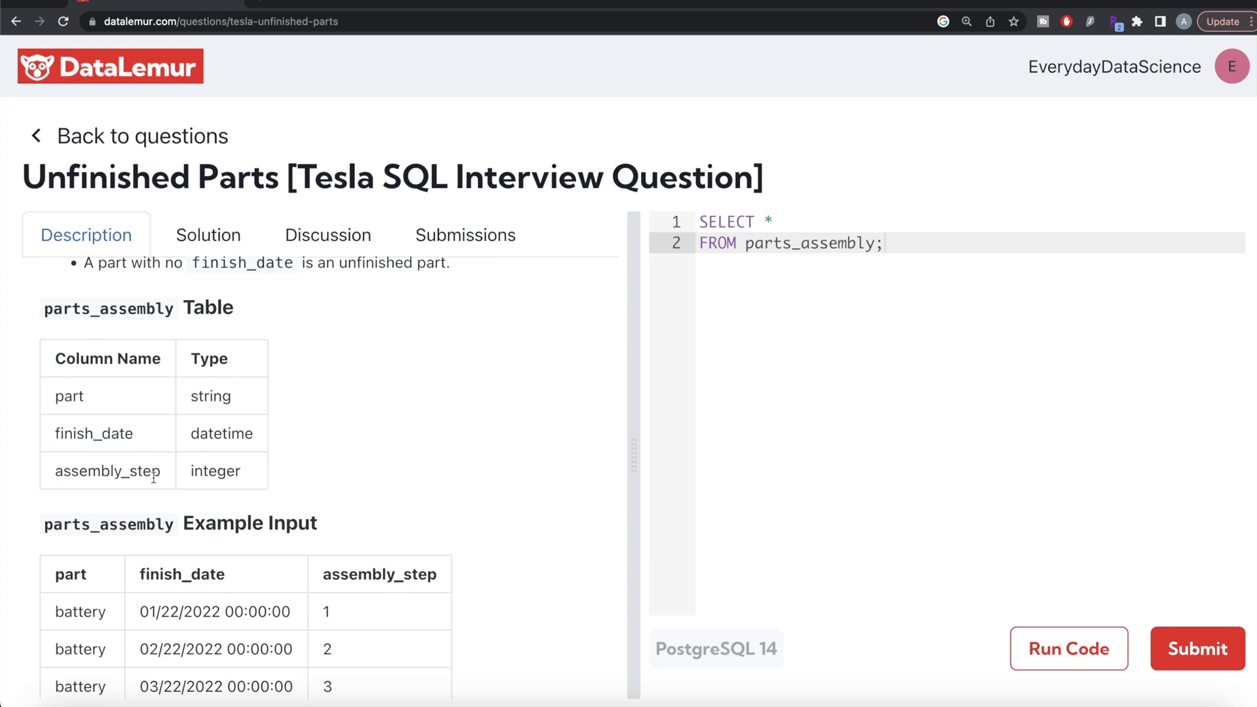
pyautogui.scroll(-3)
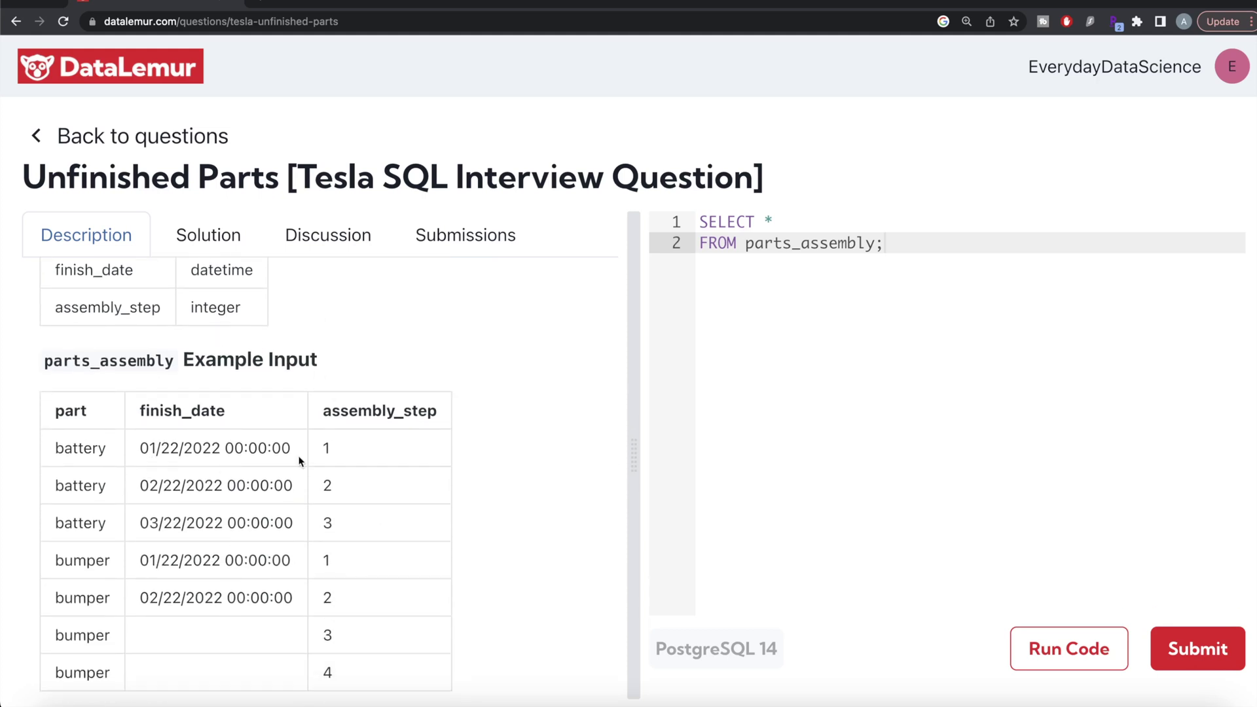
pyautogui.scroll(-3)
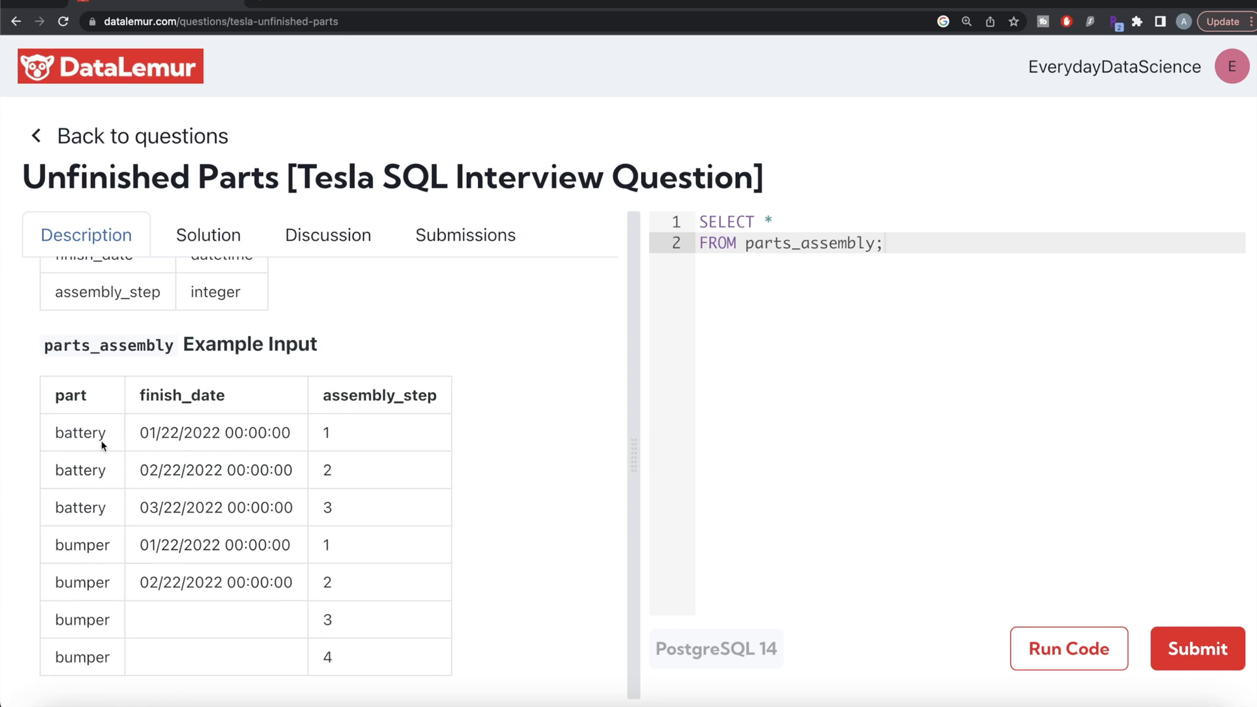
pyautogui.moveTo(324, 449)
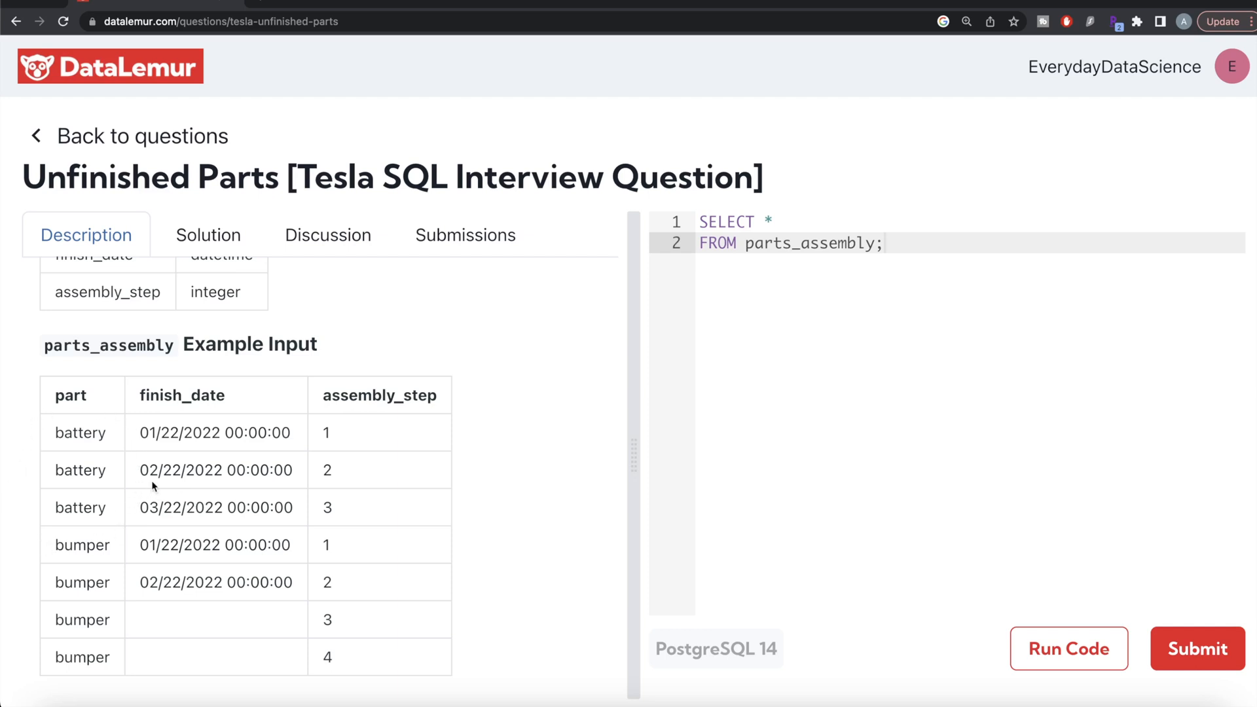
pyautogui.moveTo(50, 544)
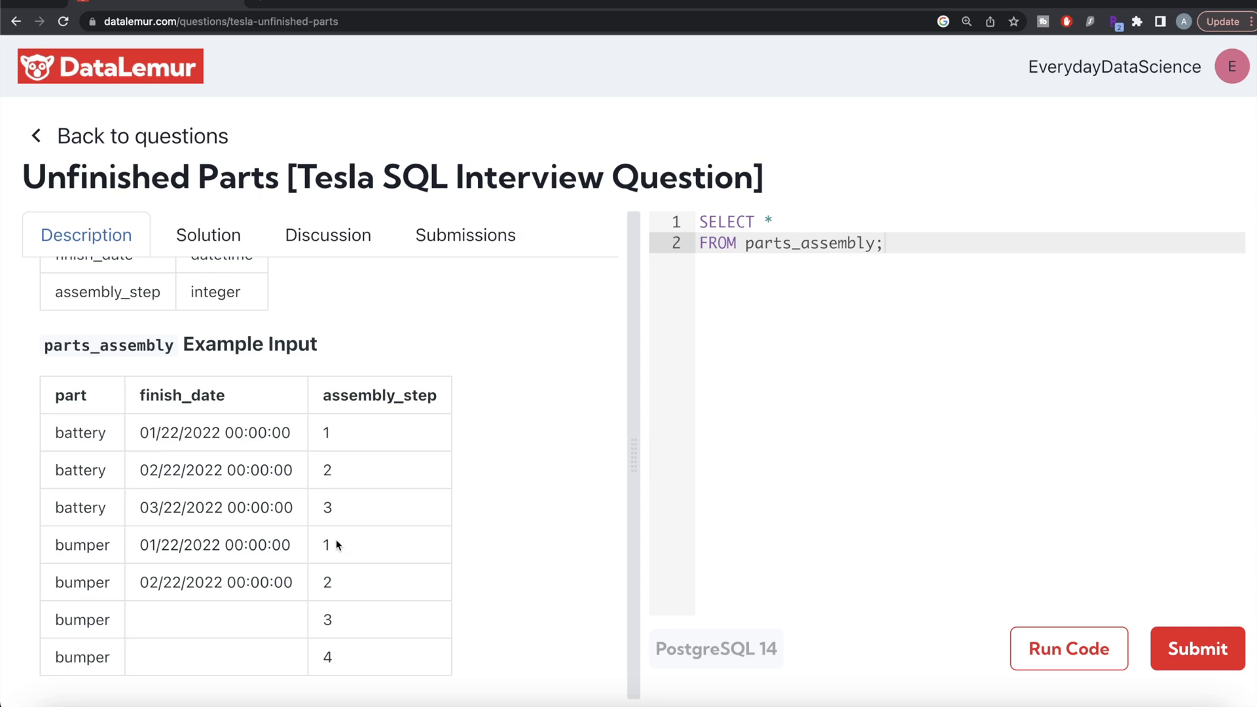
pyautogui.moveTo(322, 581)
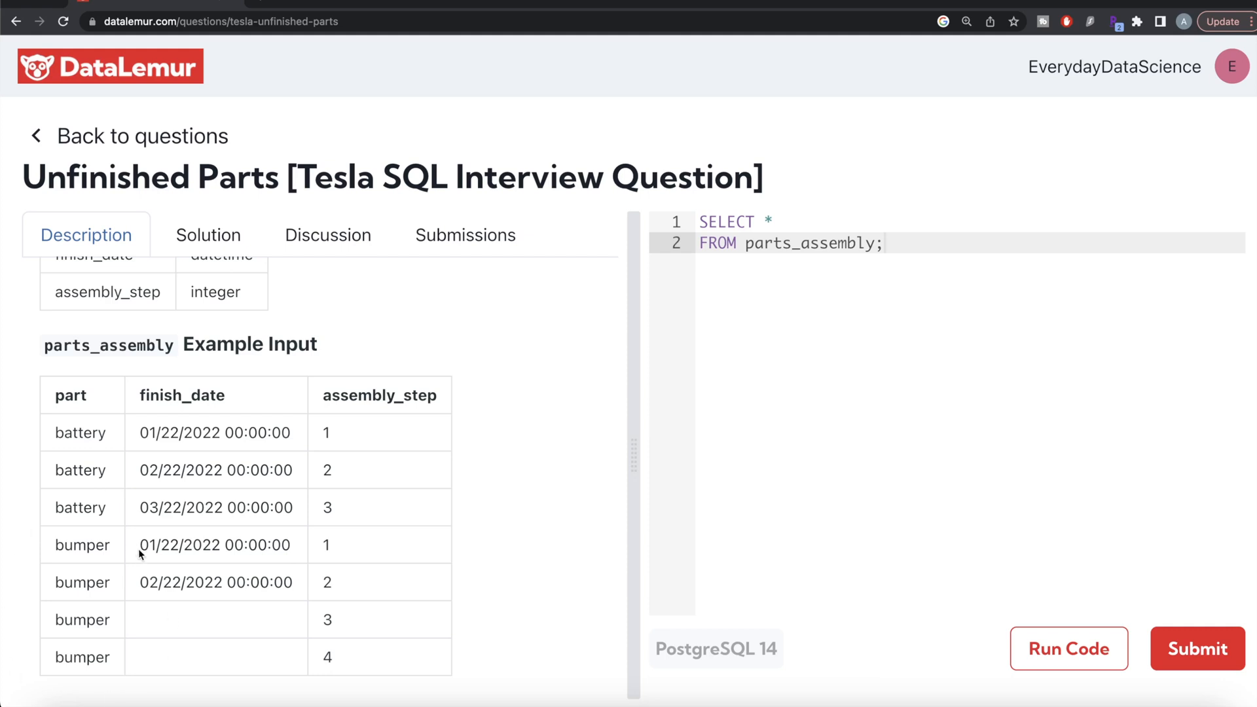
pyautogui.scroll(-3)
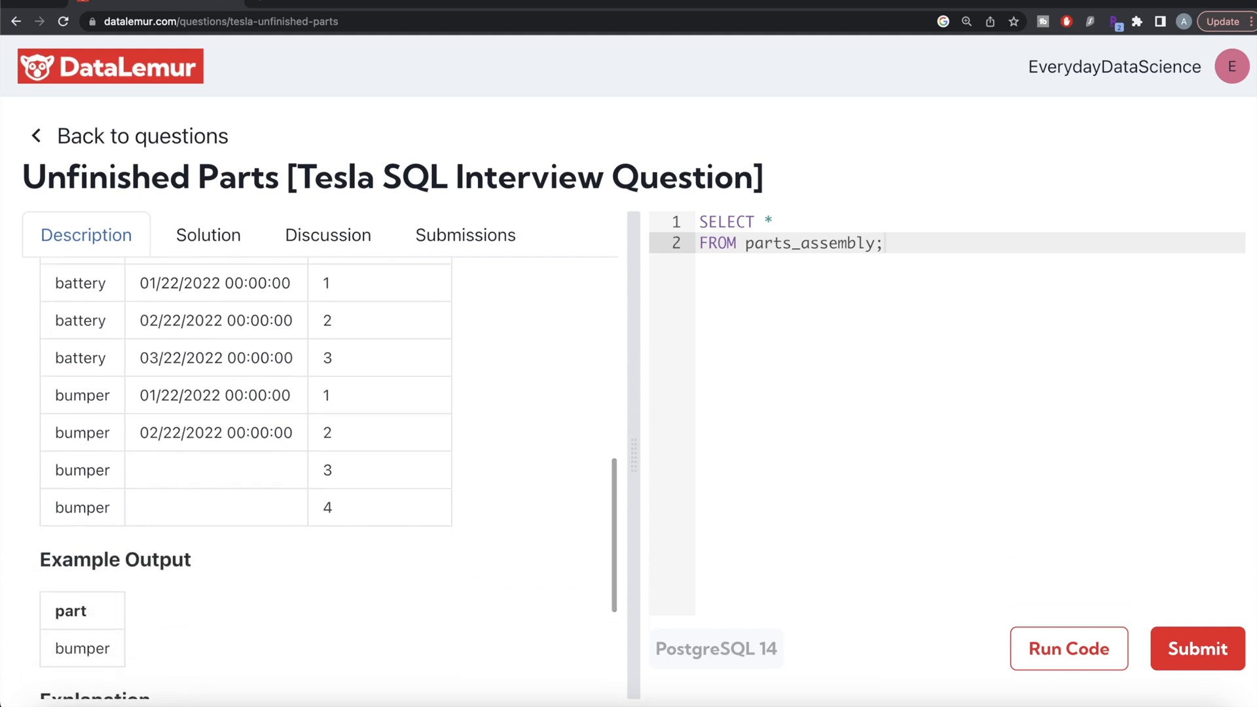
pyautogui.moveTo(237, 607)
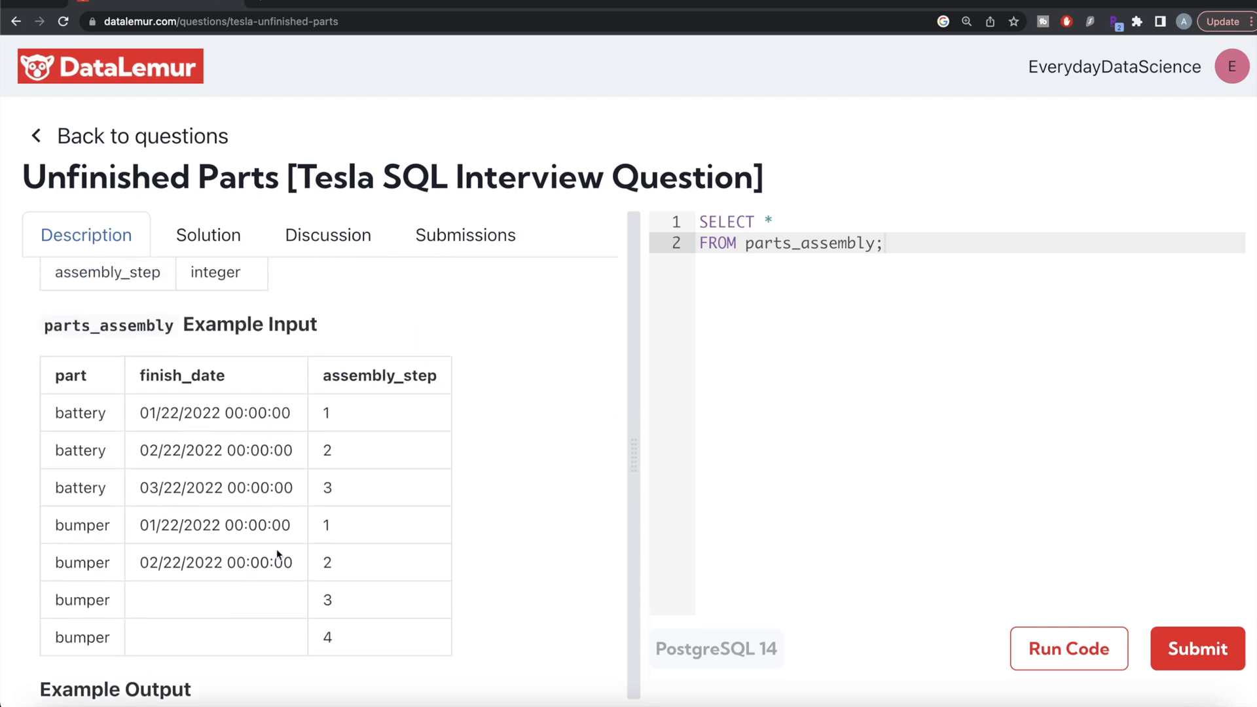
pyautogui.moveTo(298, 388)
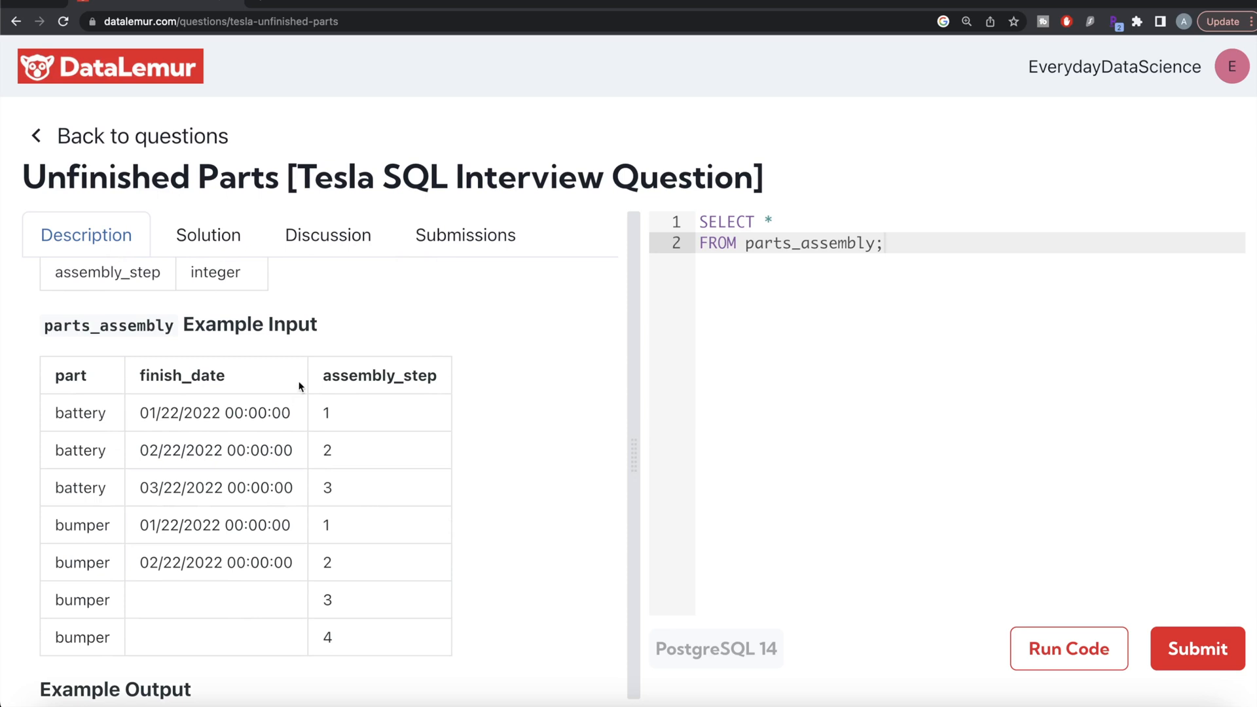
pyautogui.moveTo(268, 637)
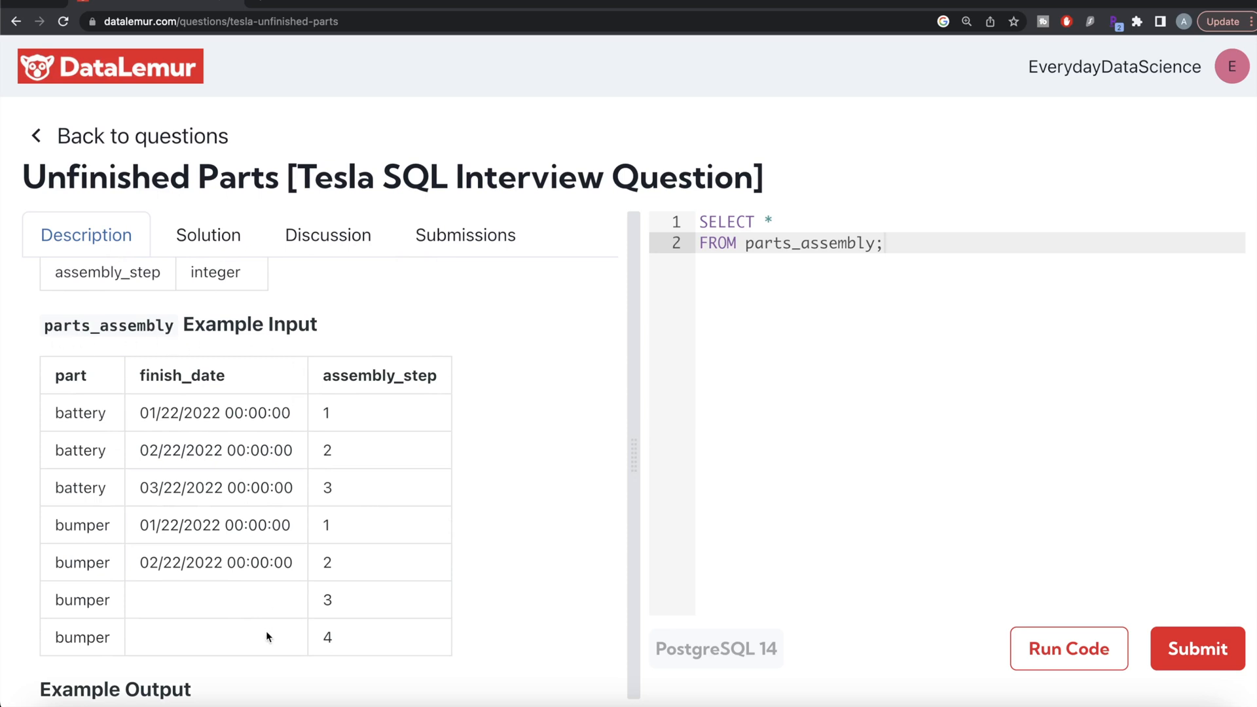
pyautogui.moveTo(208, 613)
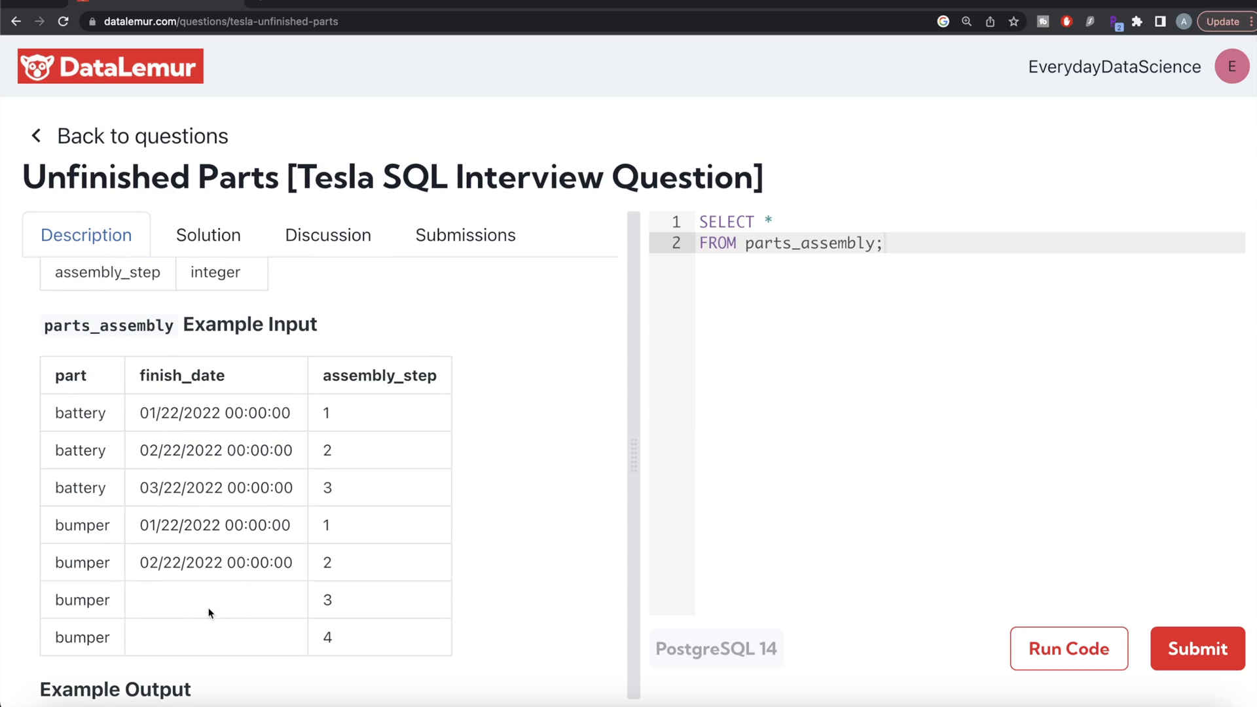
pyautogui.moveTo(185, 592)
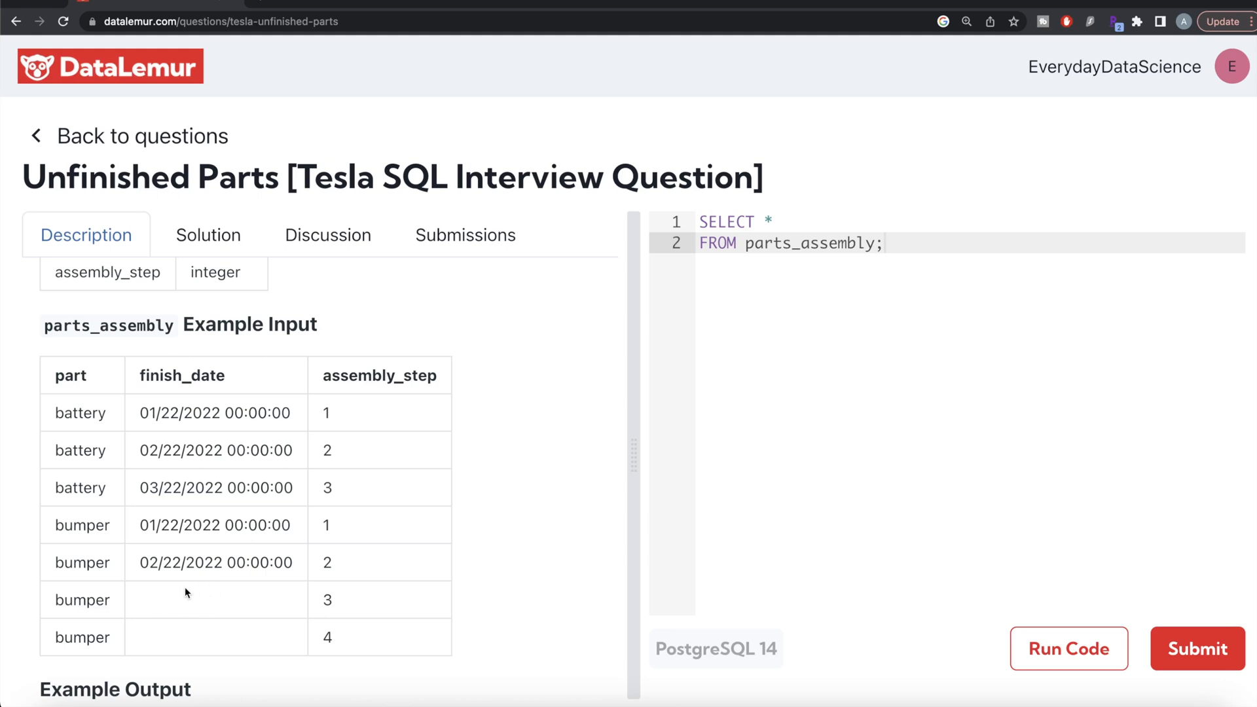
pyautogui.moveTo(154, 605)
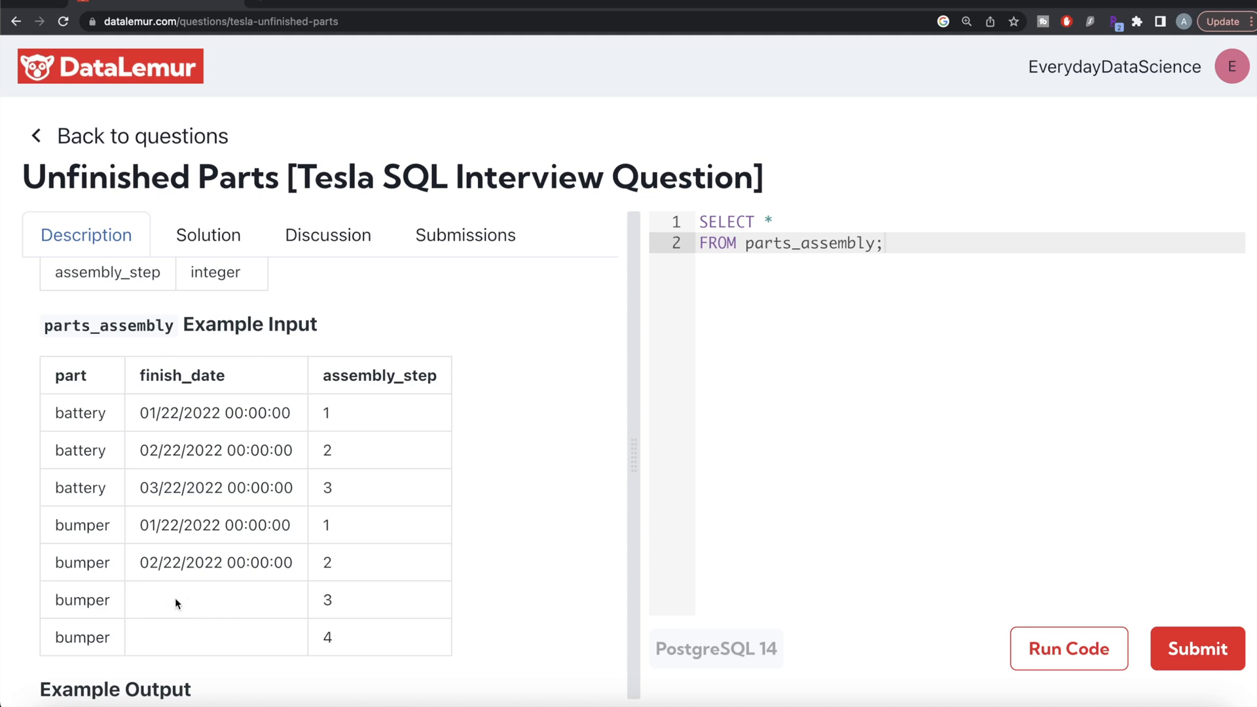
pyautogui.moveTo(286, 612)
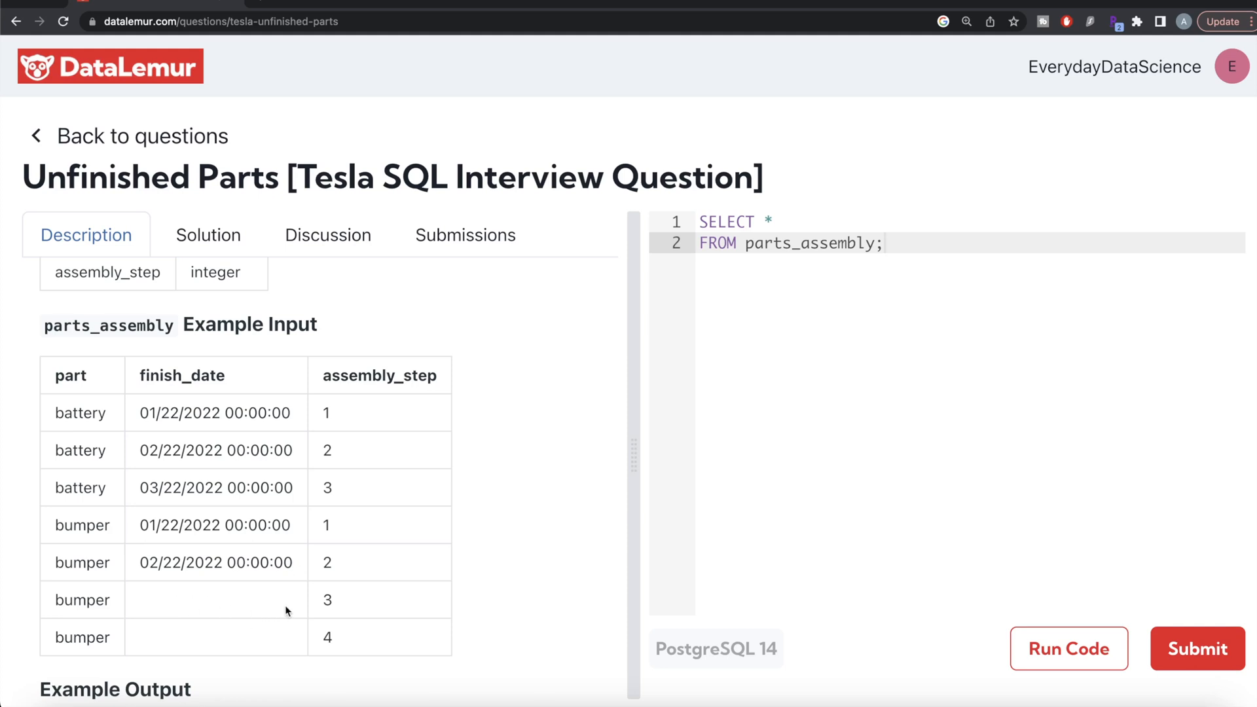
pyautogui.moveTo(290, 375)
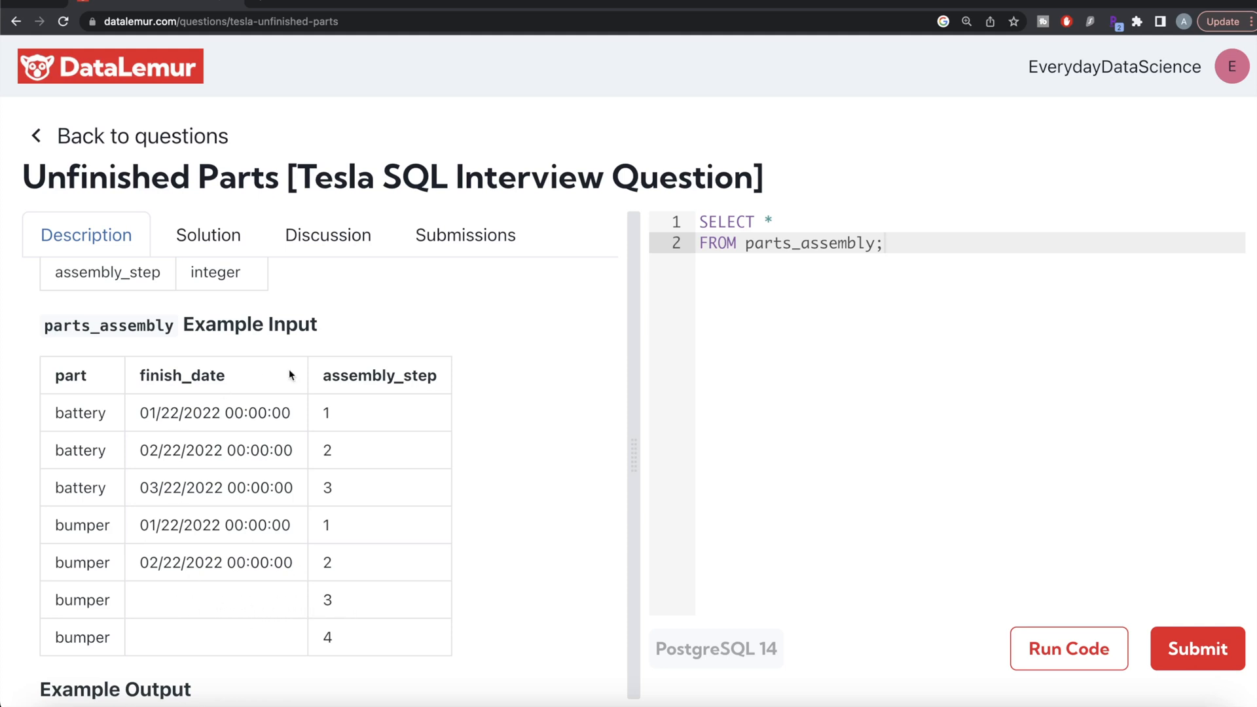
pyautogui.moveTo(245, 584)
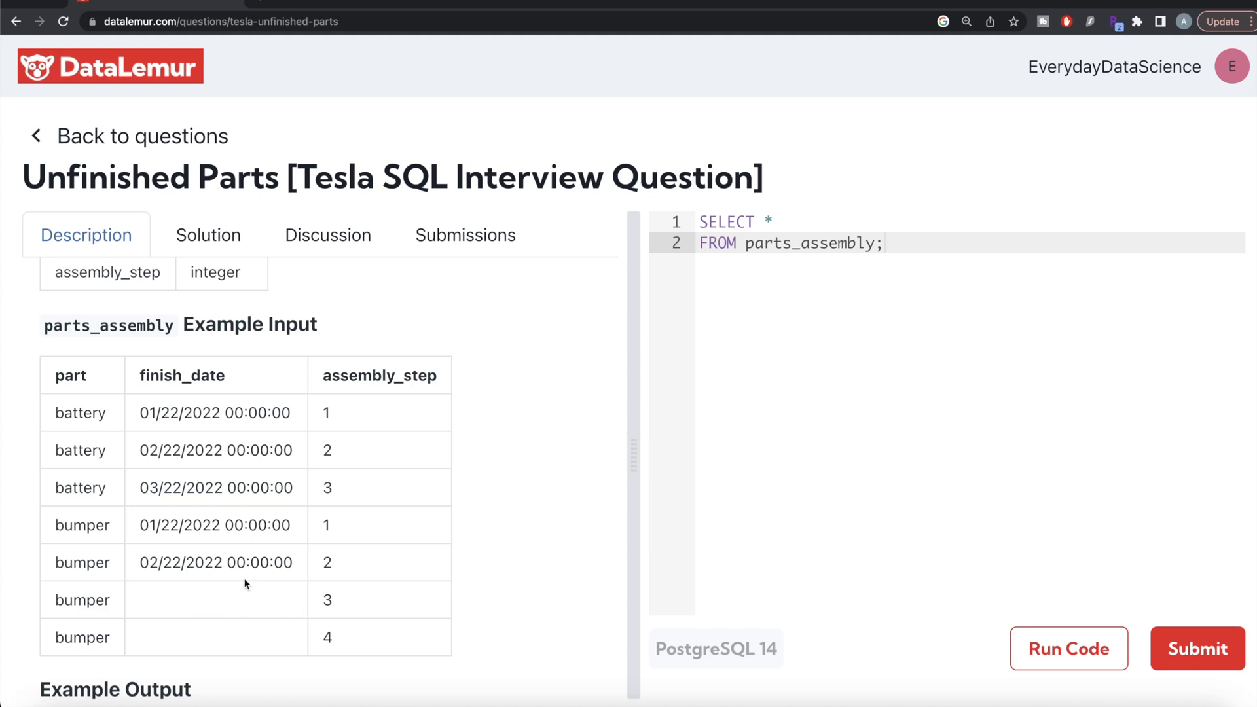
pyautogui.moveTo(118, 397)
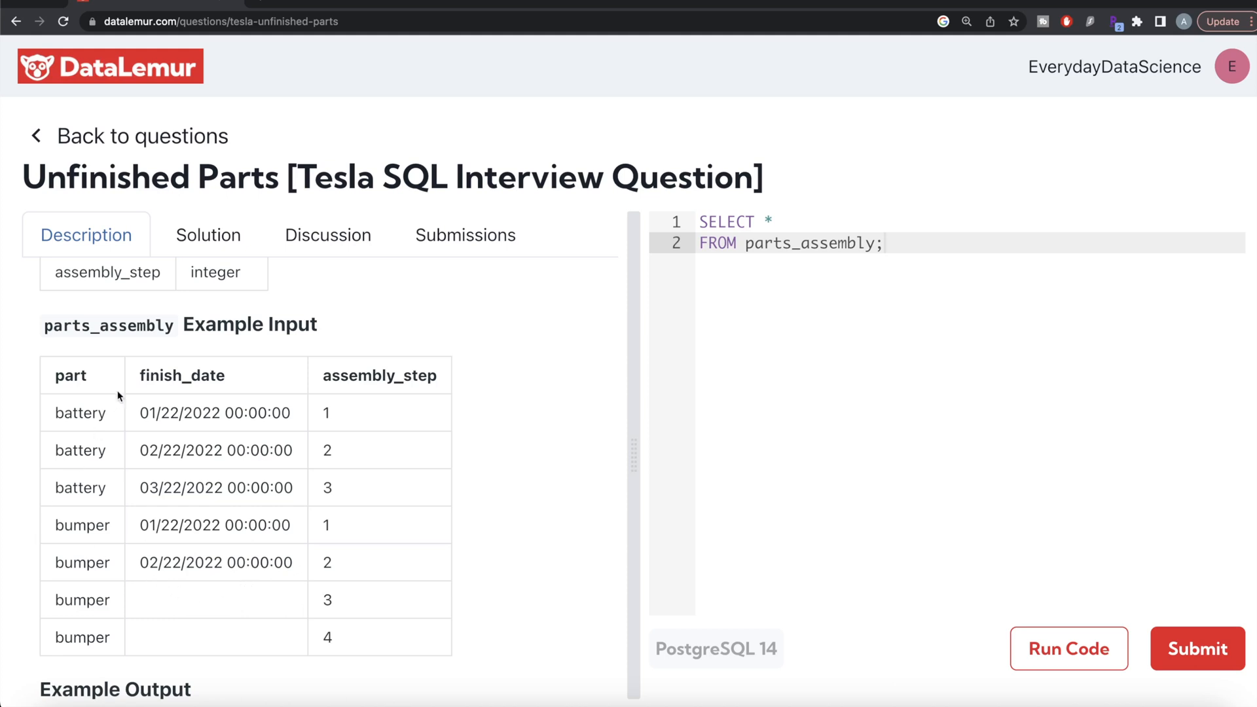
pyautogui.moveTo(244, 626)
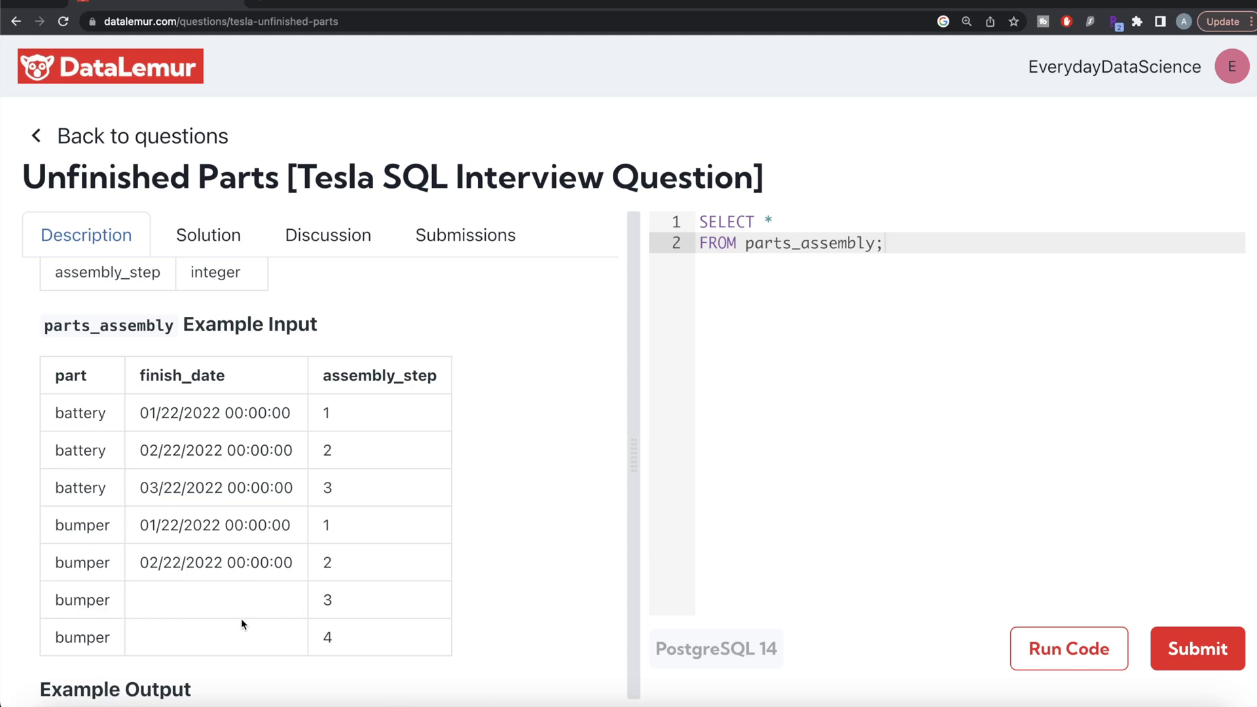
pyautogui.moveTo(232, 517)
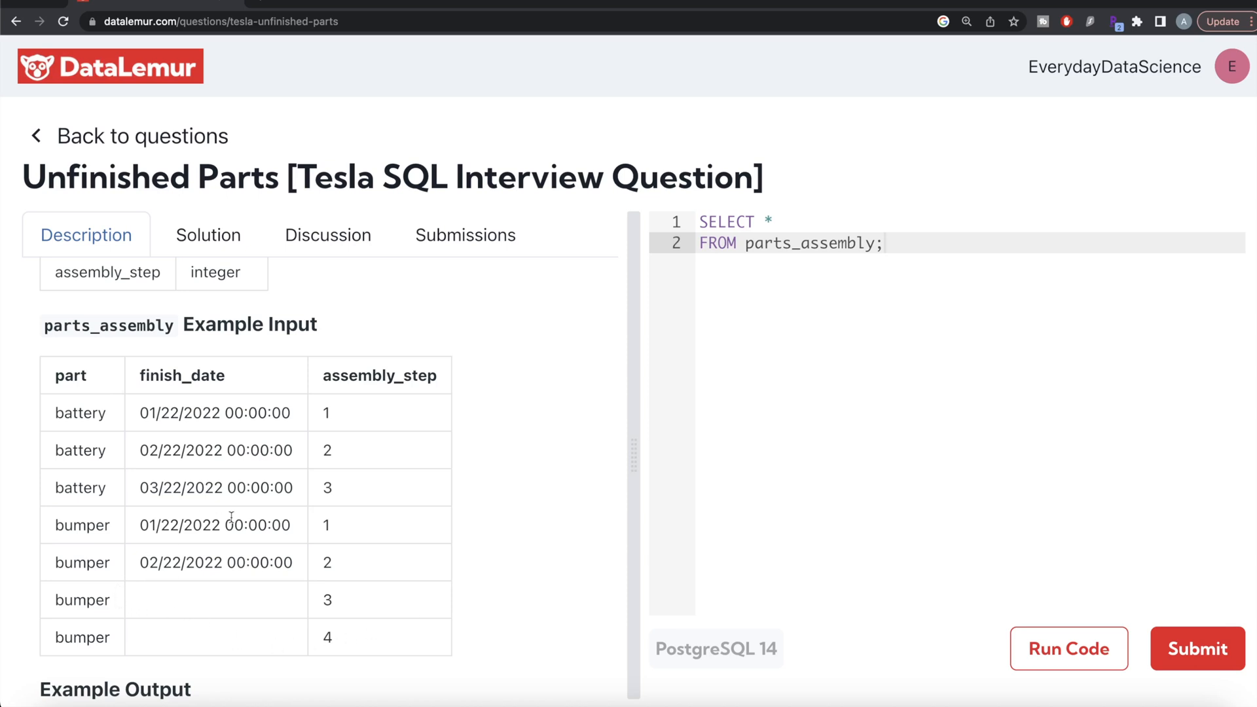
pyautogui.moveTo(121, 678)
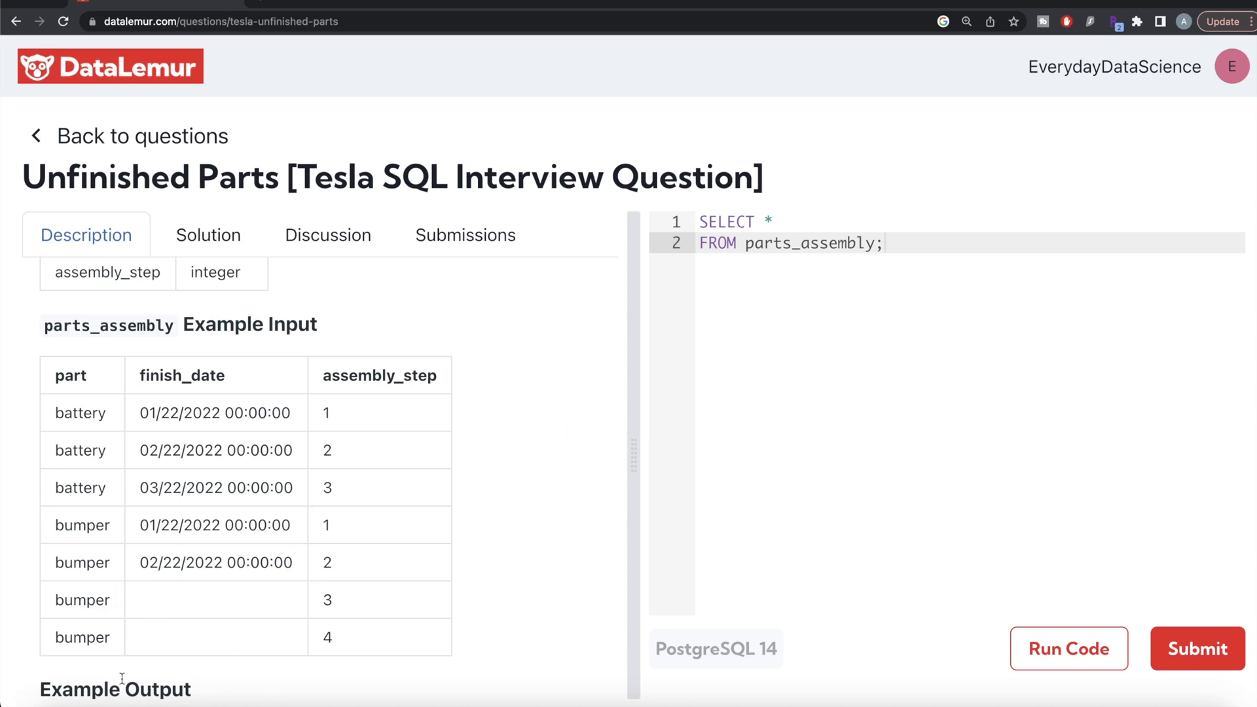
pyautogui.moveTo(448, 626)
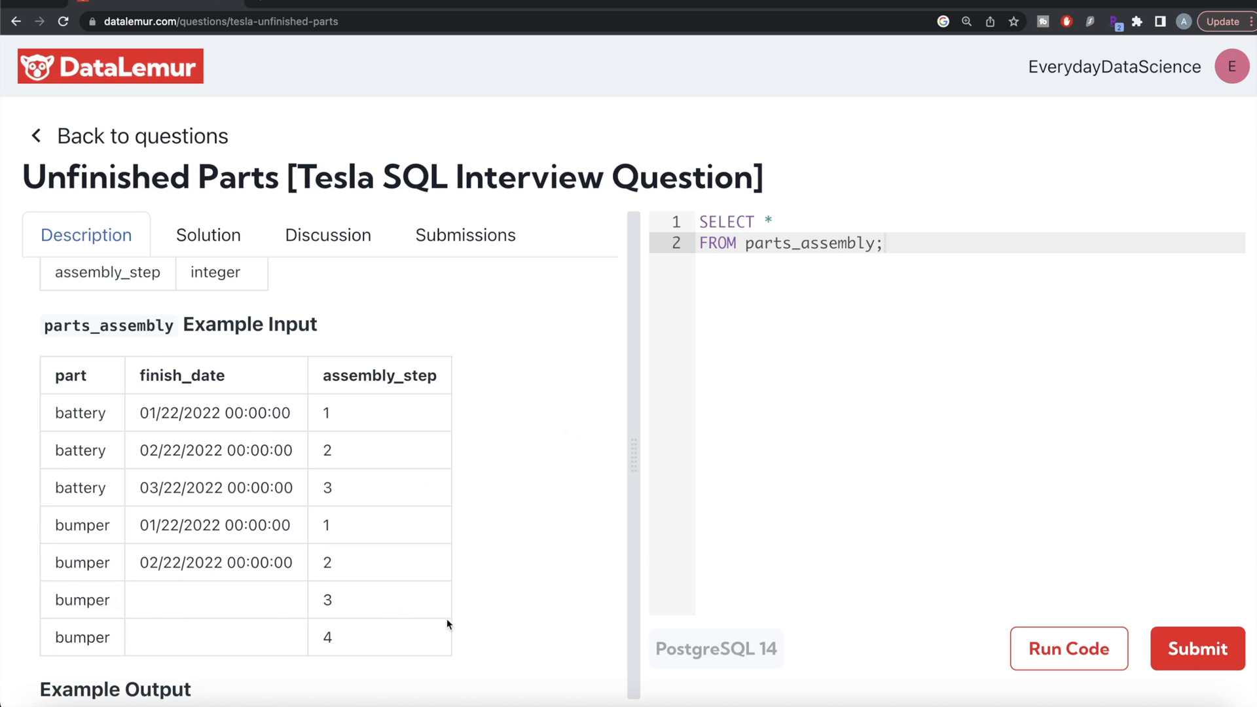
pyautogui.moveTo(156, 630)
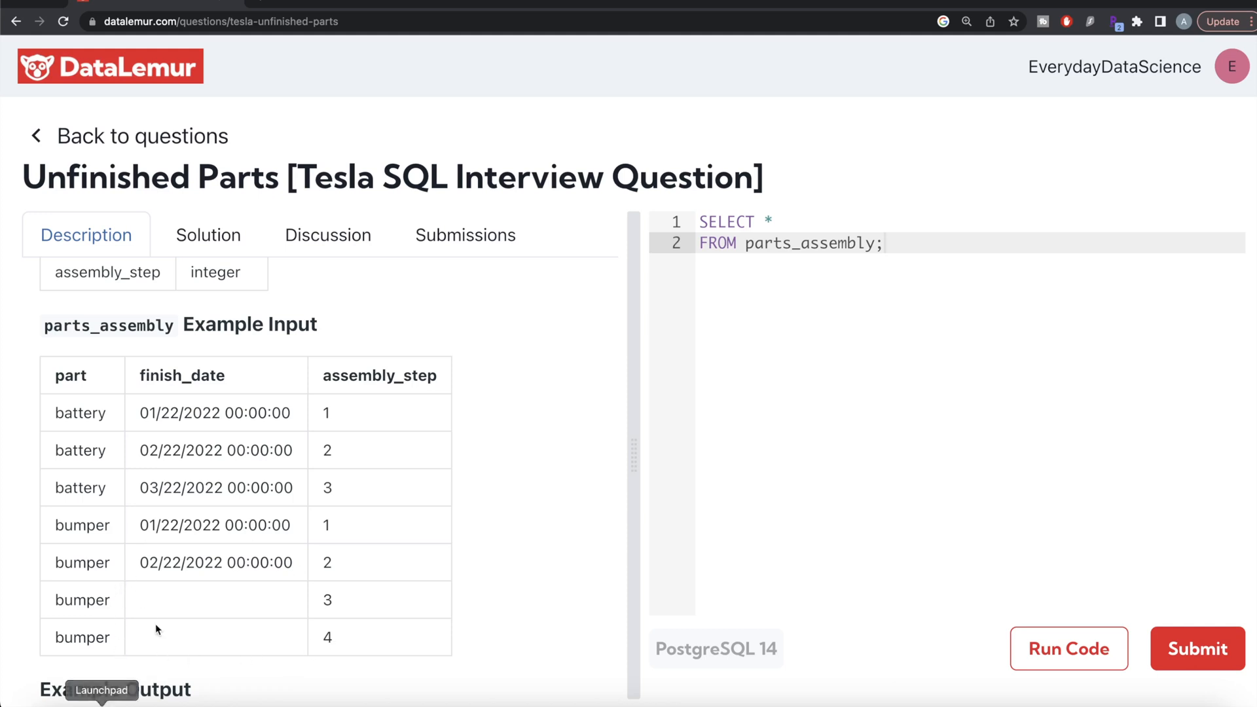
pyautogui.scroll(-3)
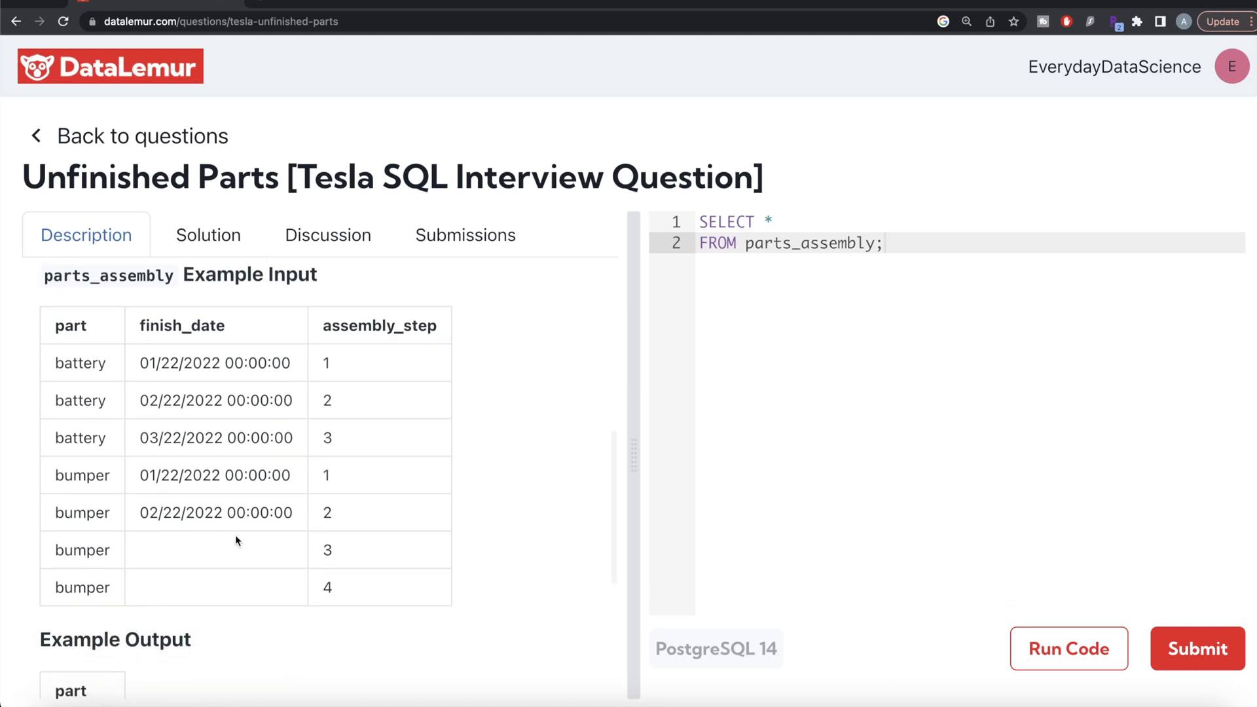
pyautogui.moveTo(362, 574)
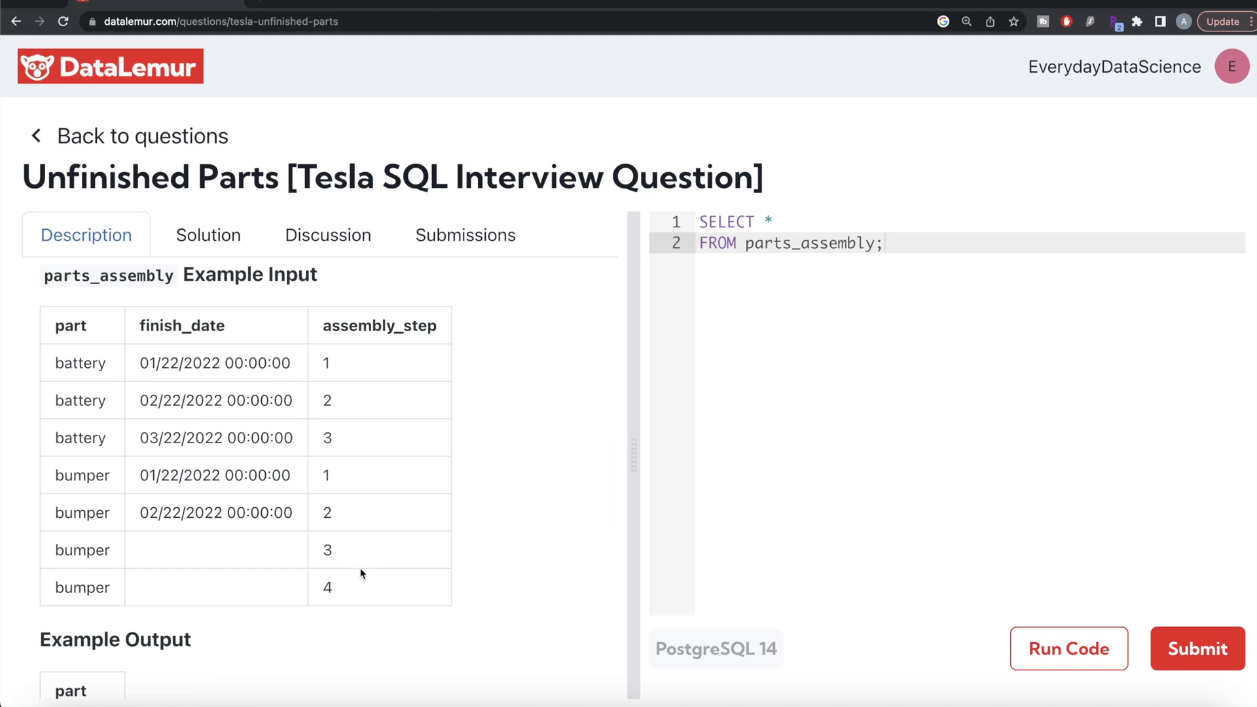
pyautogui.moveTo(326, 587)
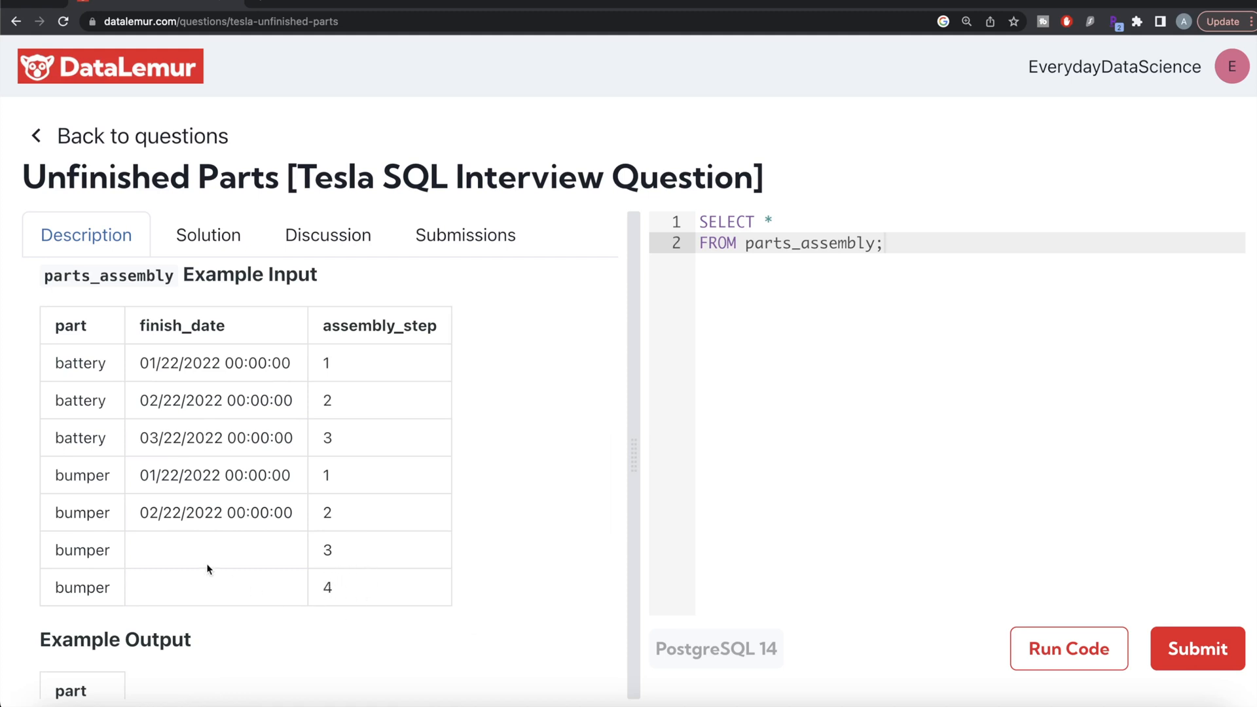
pyautogui.scroll(-3)
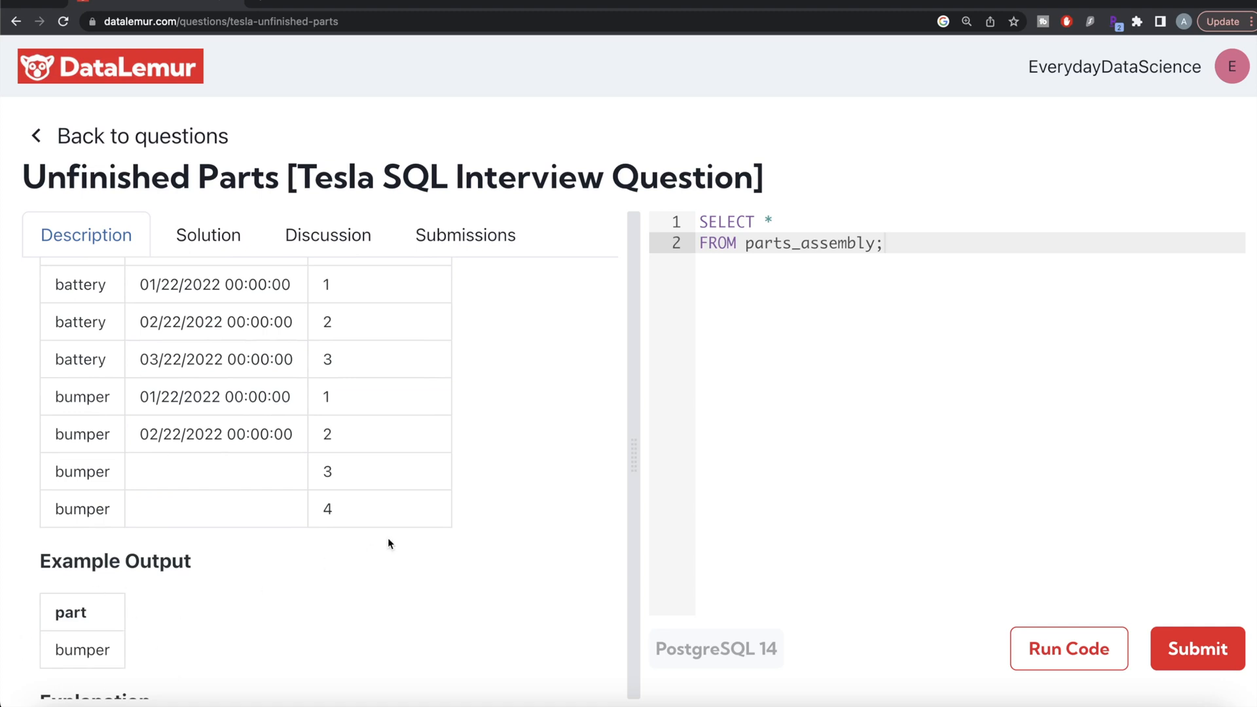
pyautogui.scroll(3)
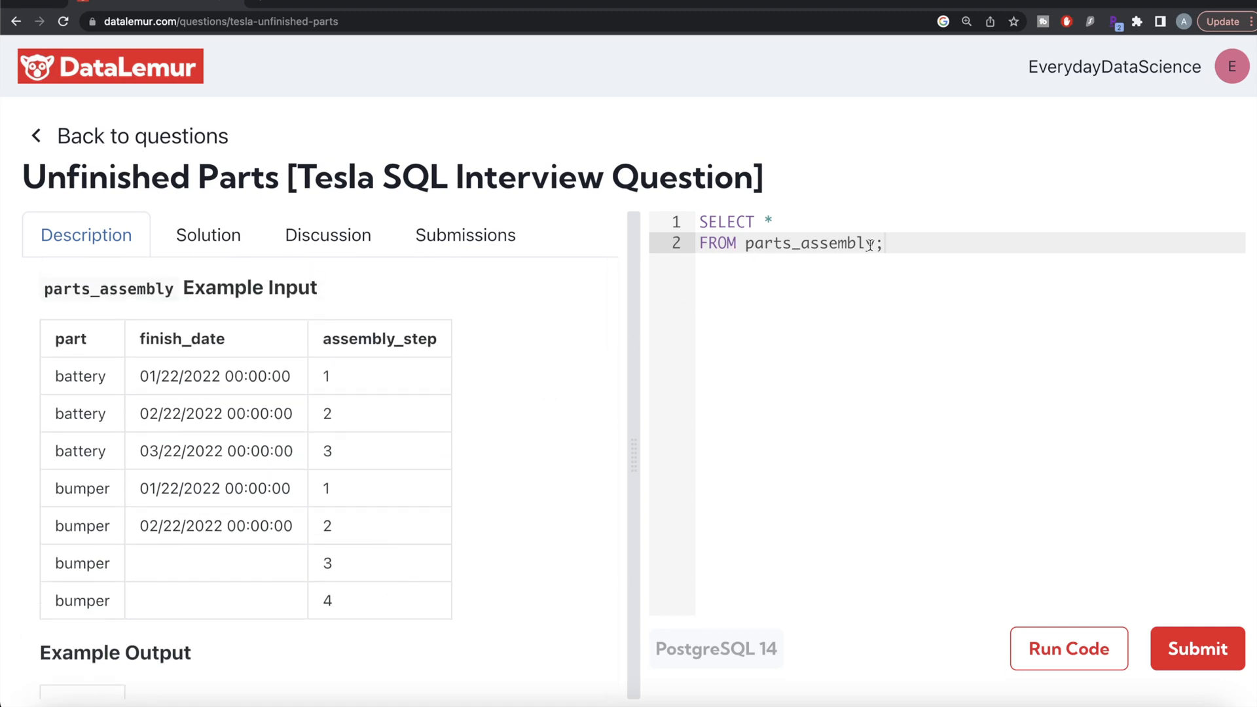
# Write SELECT DISTINCT part FROM parts_assembly WHERE finish_date IS NULL and run it
pyautogui.write('WHERE finish_date IS;')
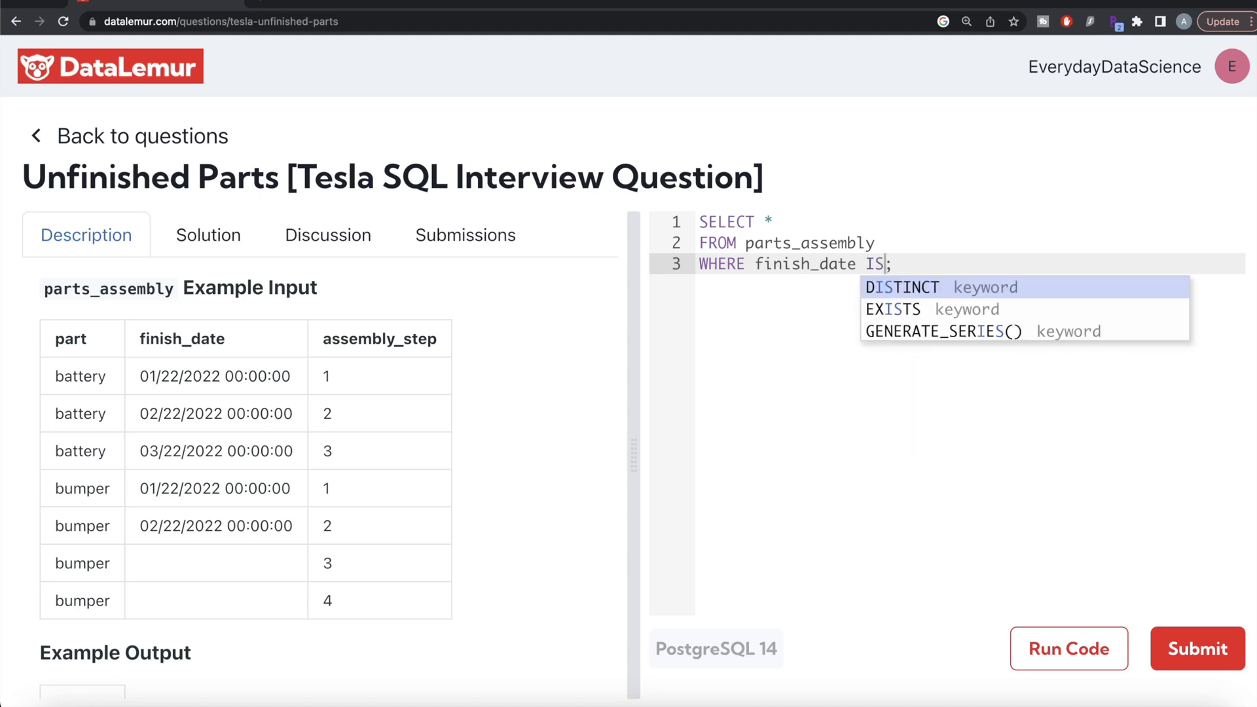
pyautogui.write('NULL;')
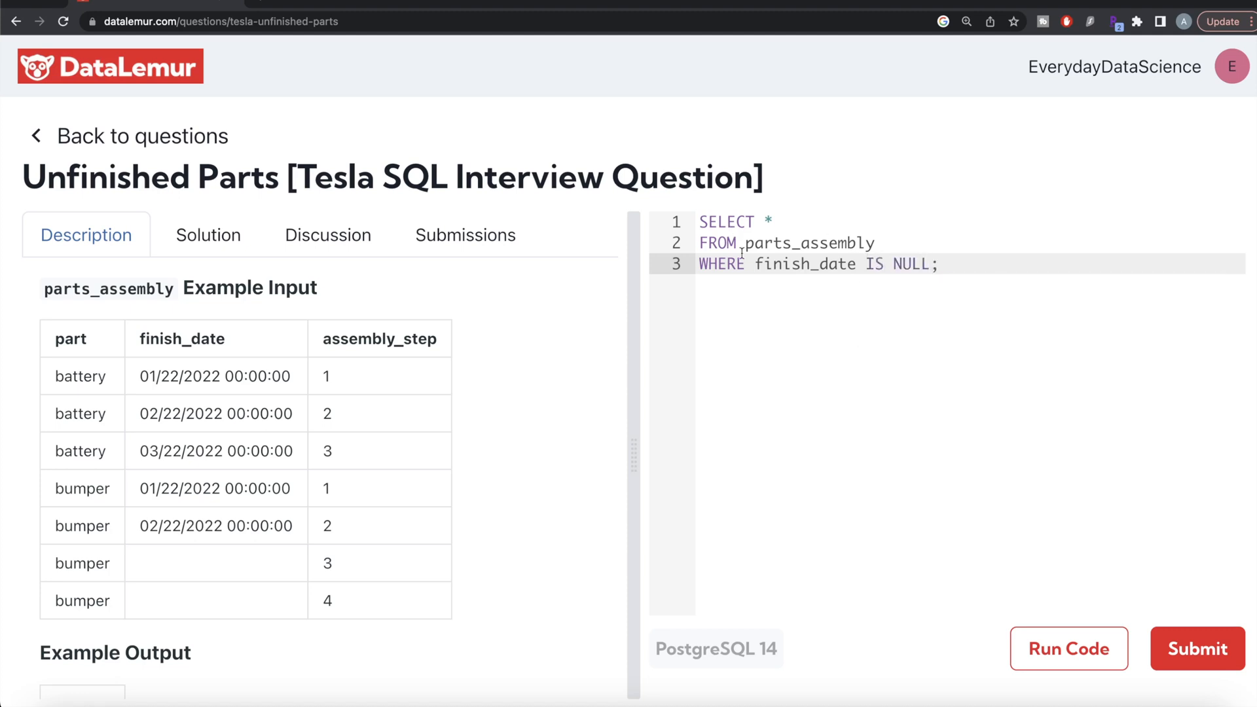
pyautogui.moveTo(662, 258)
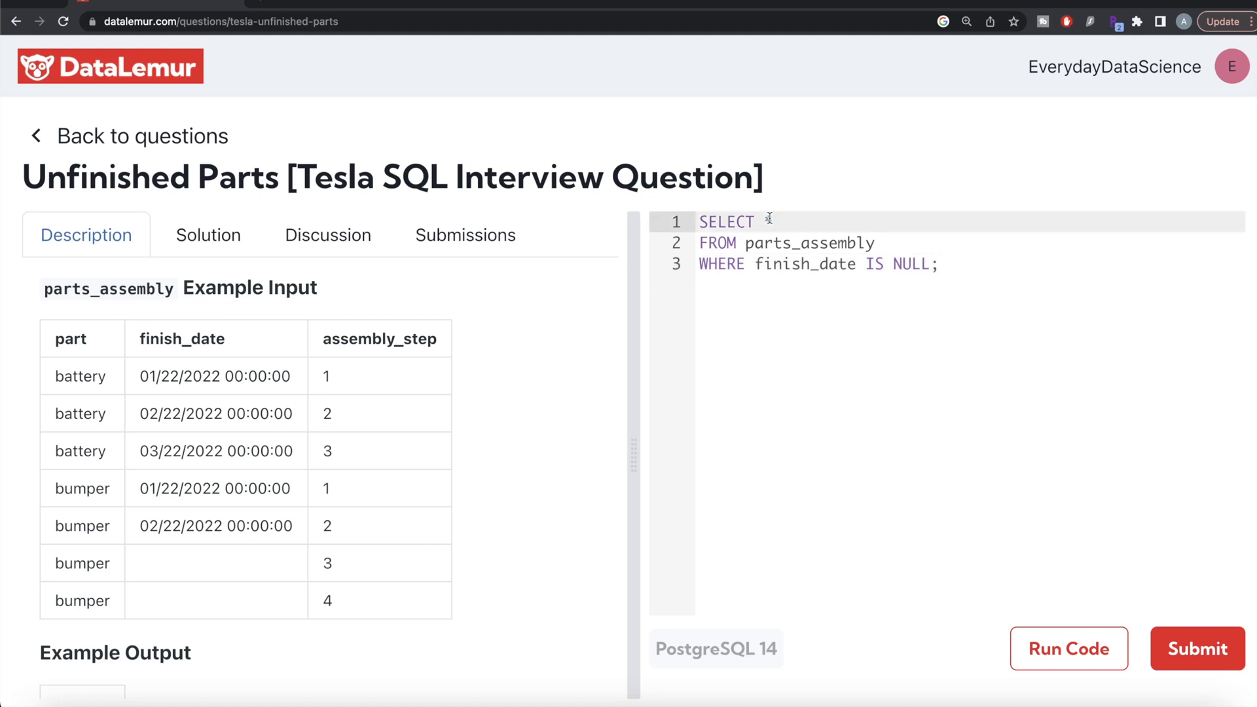
pyautogui.write('DISTINCT part')
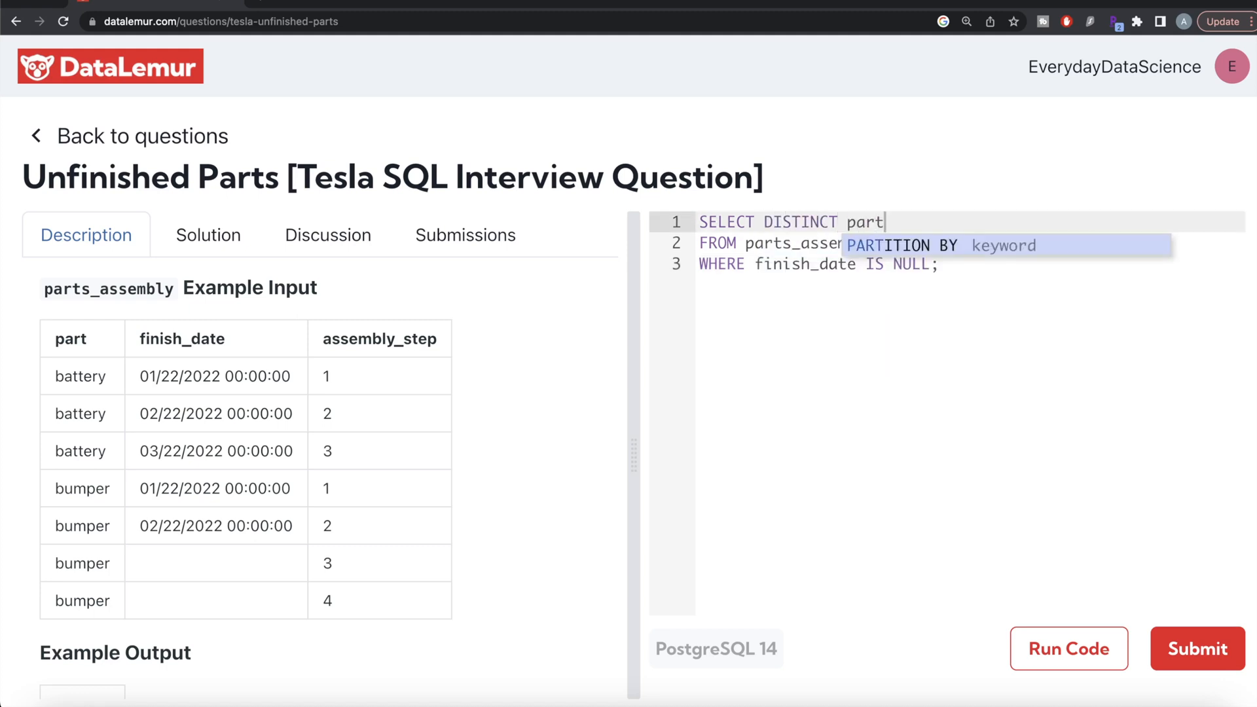
pyautogui.click(1069, 648)
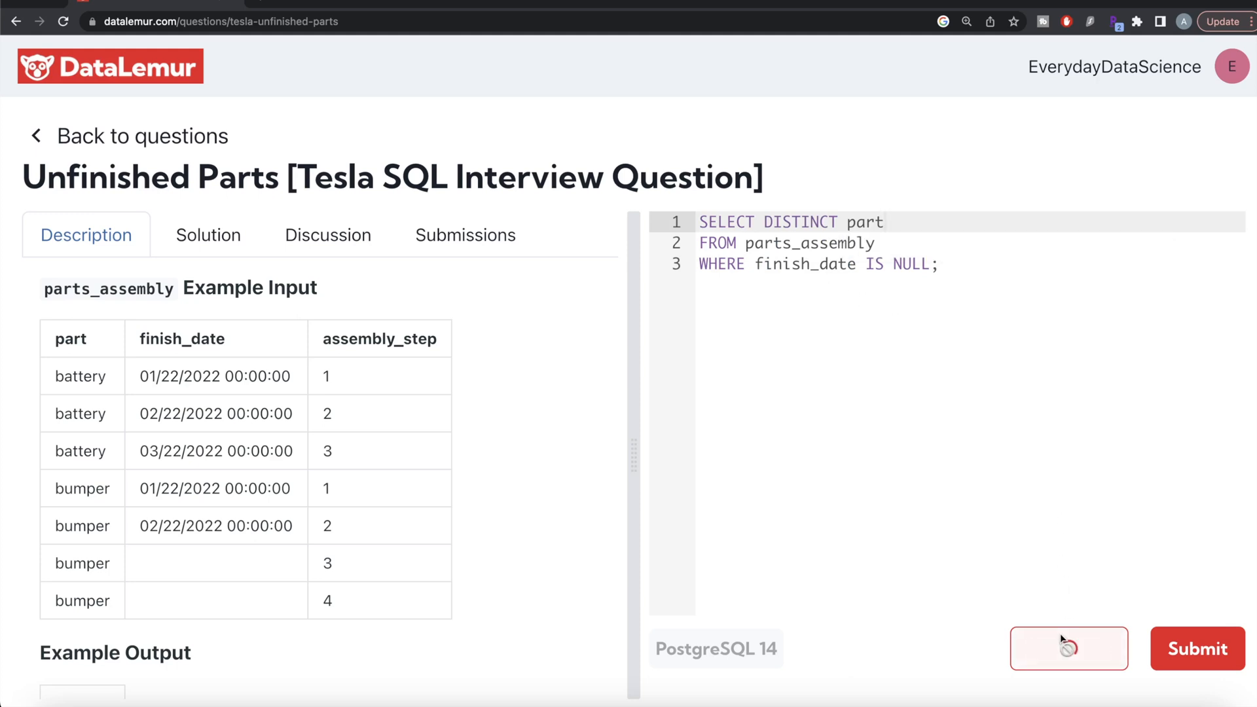
# Submit the query returning bumper and engine, confirm Accepted, and return to the Description
pyautogui.click(1068, 649)
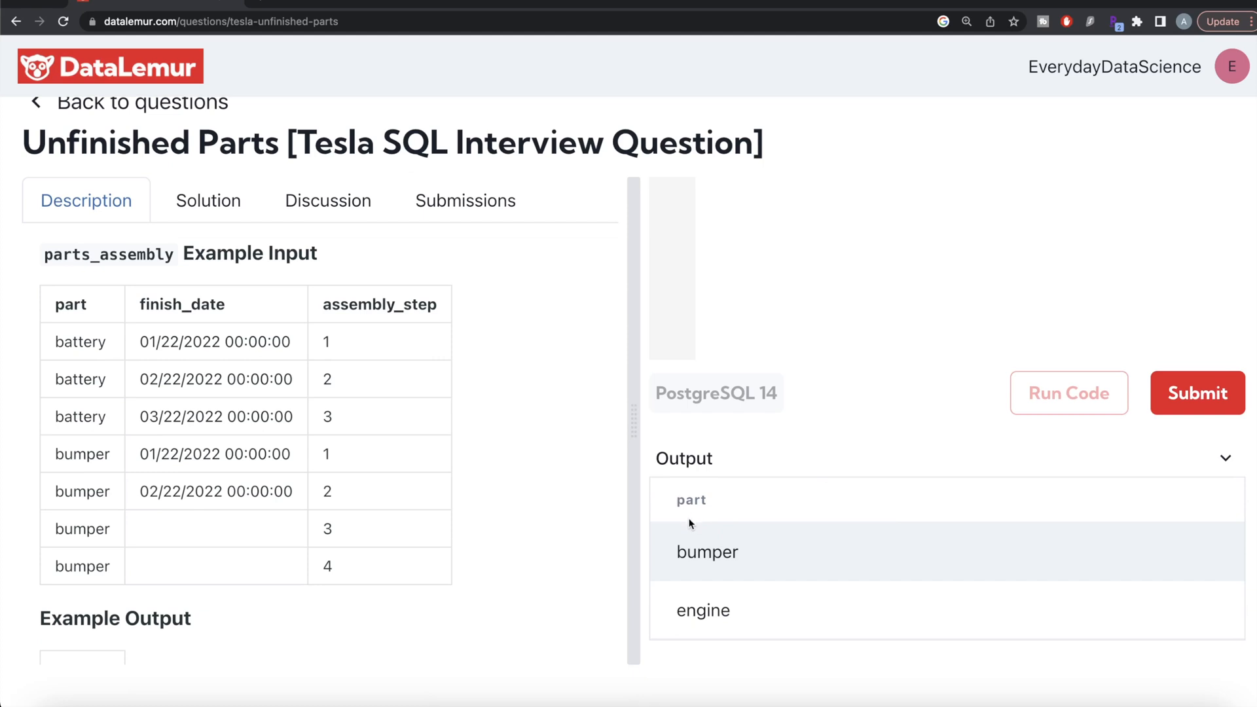
pyautogui.moveTo(1095, 495)
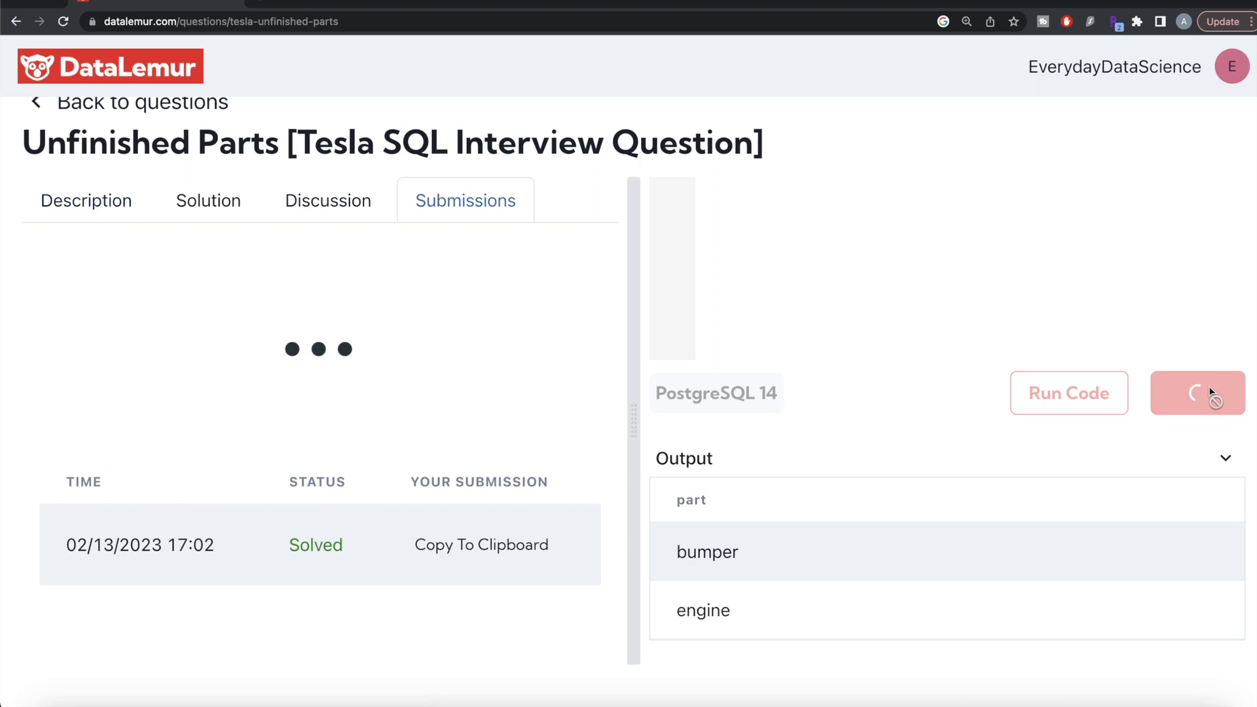
pyautogui.click(1196, 393)
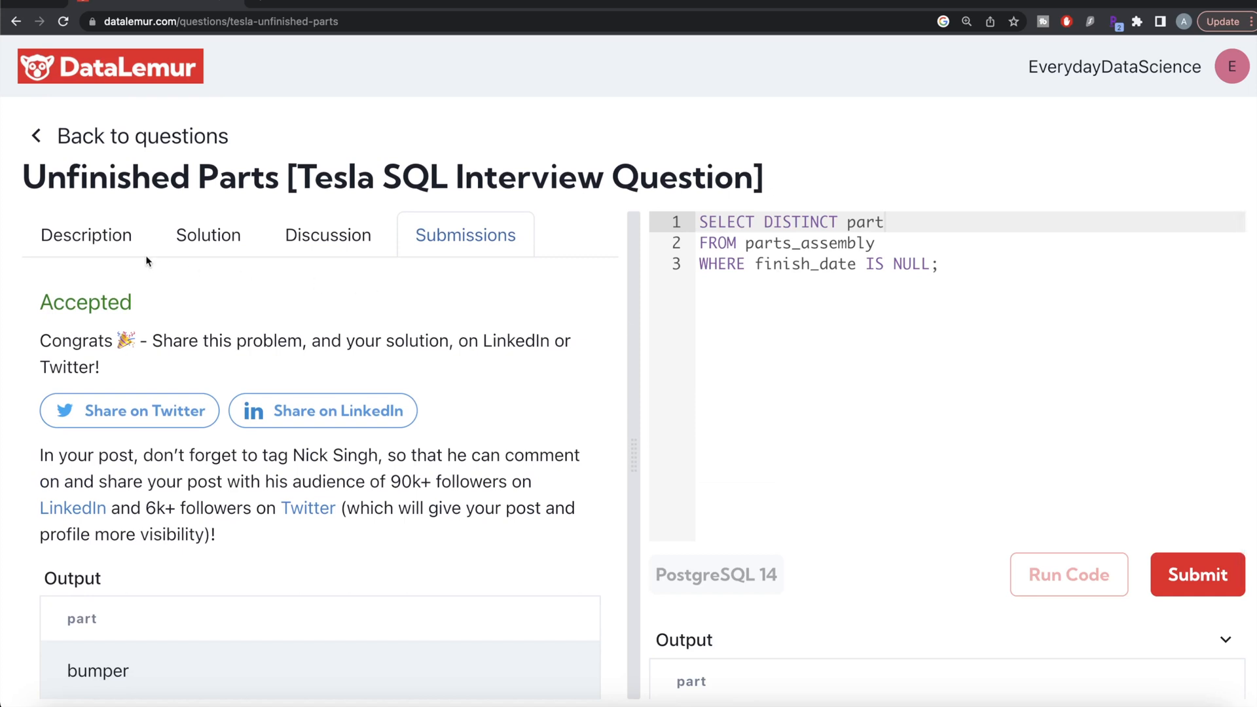
pyautogui.click(86, 234)
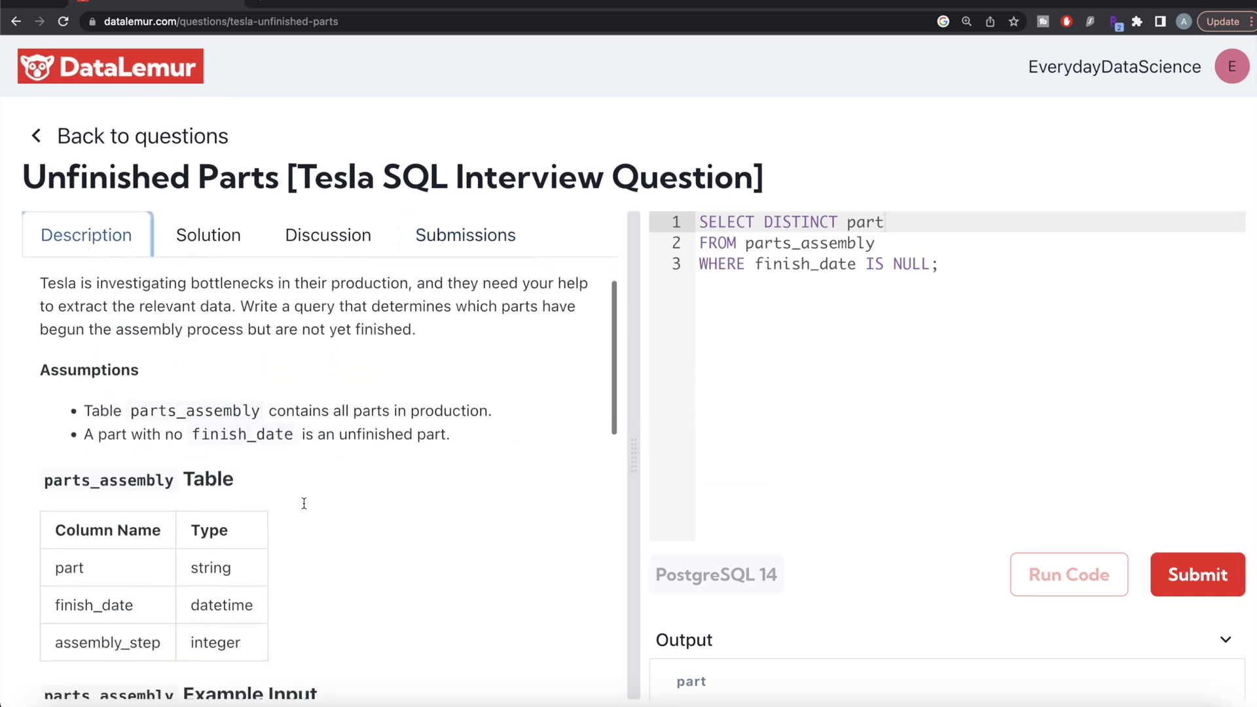
pyautogui.scroll(-3)
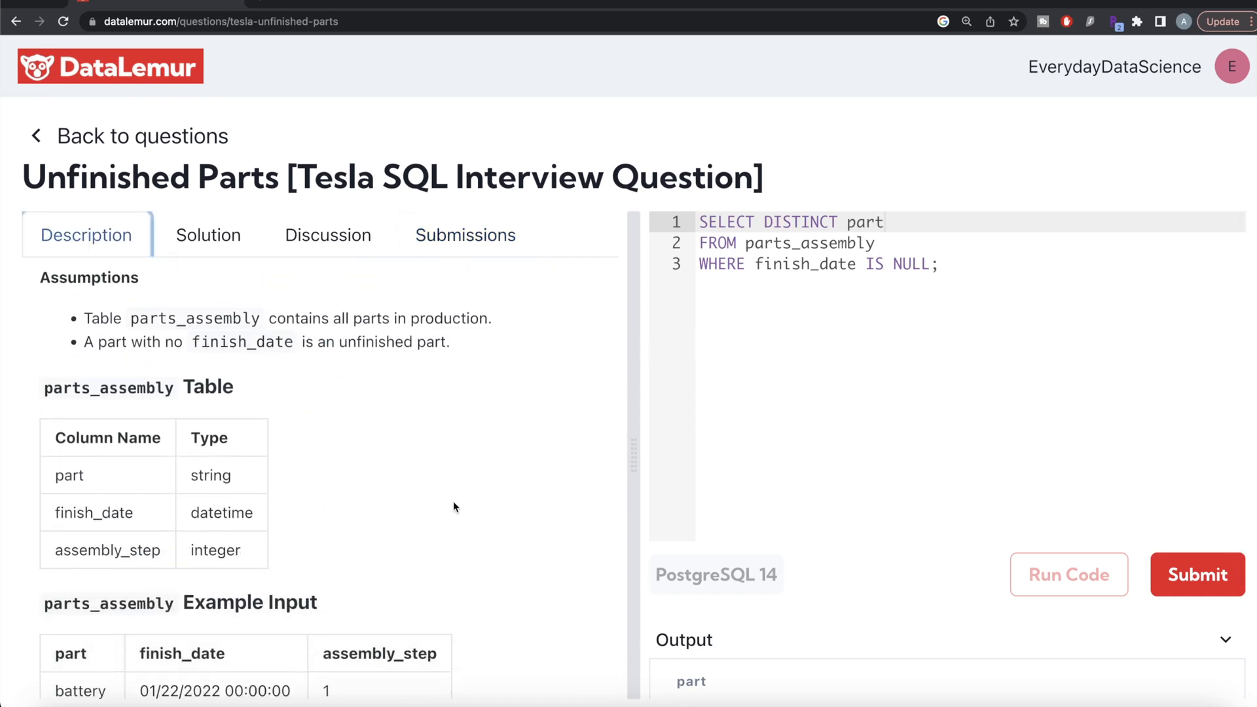